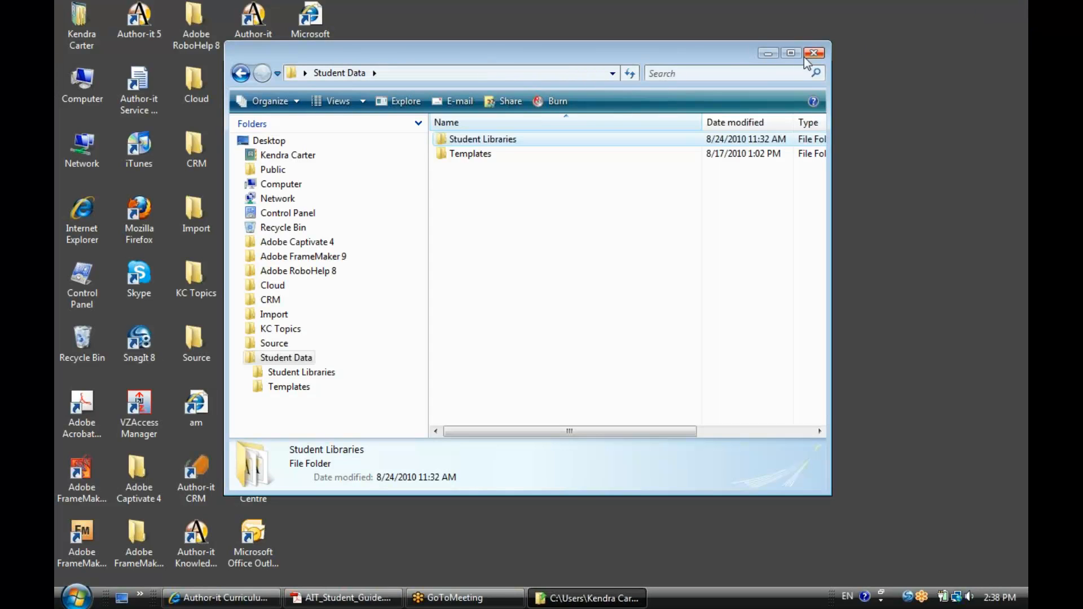
# - Close the Student Data Explorer window to return to the desktop
pyautogui.click(814, 53)
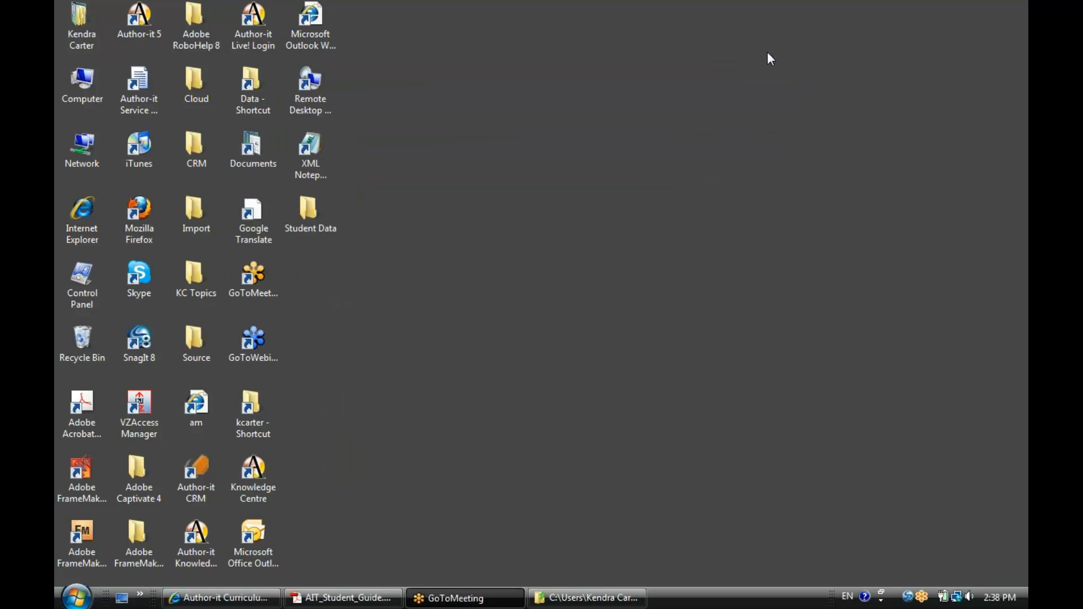
pyautogui.click(253, 214)
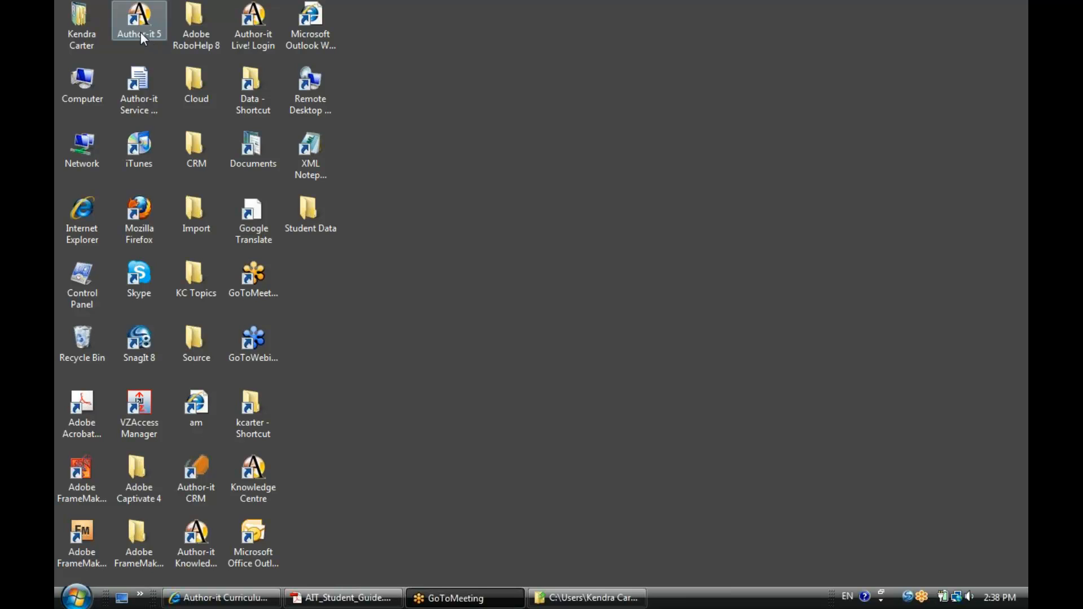
pyautogui.moveTo(77, 596)
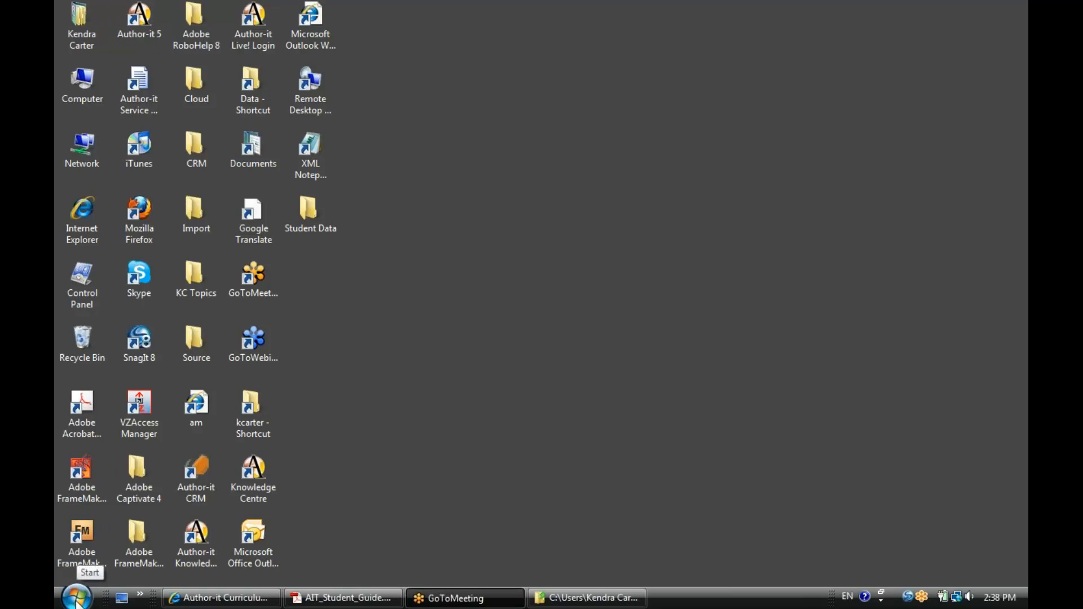
# - Open the Start menu's Programs list and expand the Author-it folder
pyautogui.click(76, 595)
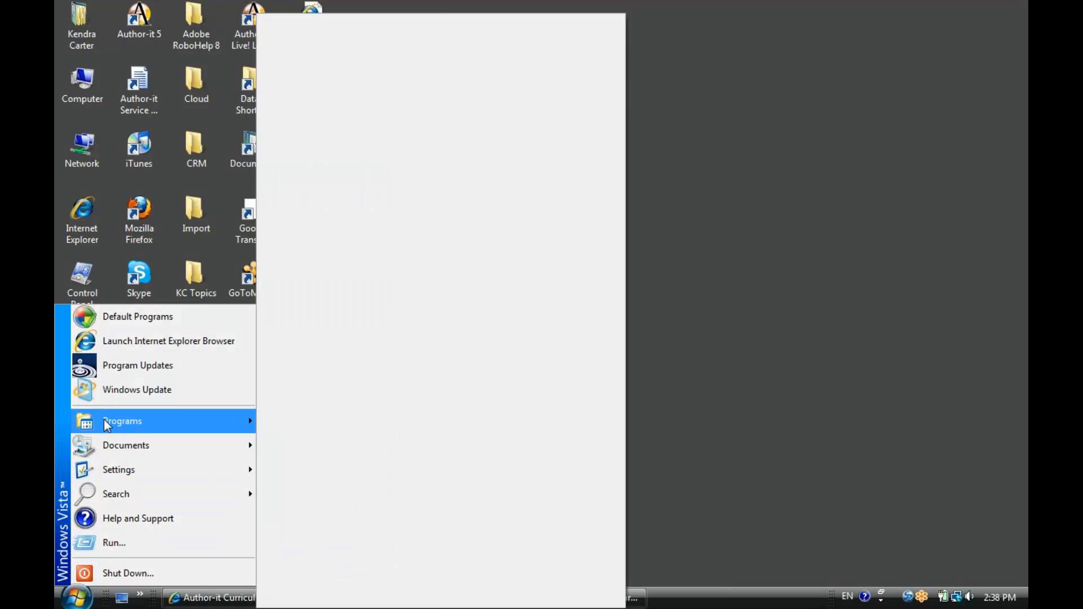
pyautogui.click(121, 420)
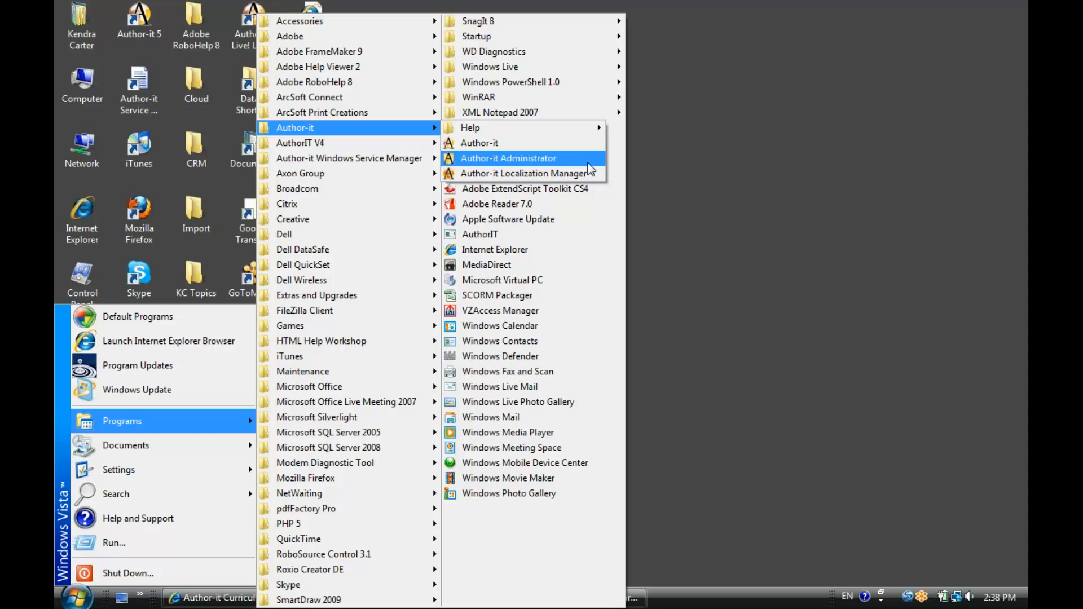
pyautogui.moveTo(548, 171)
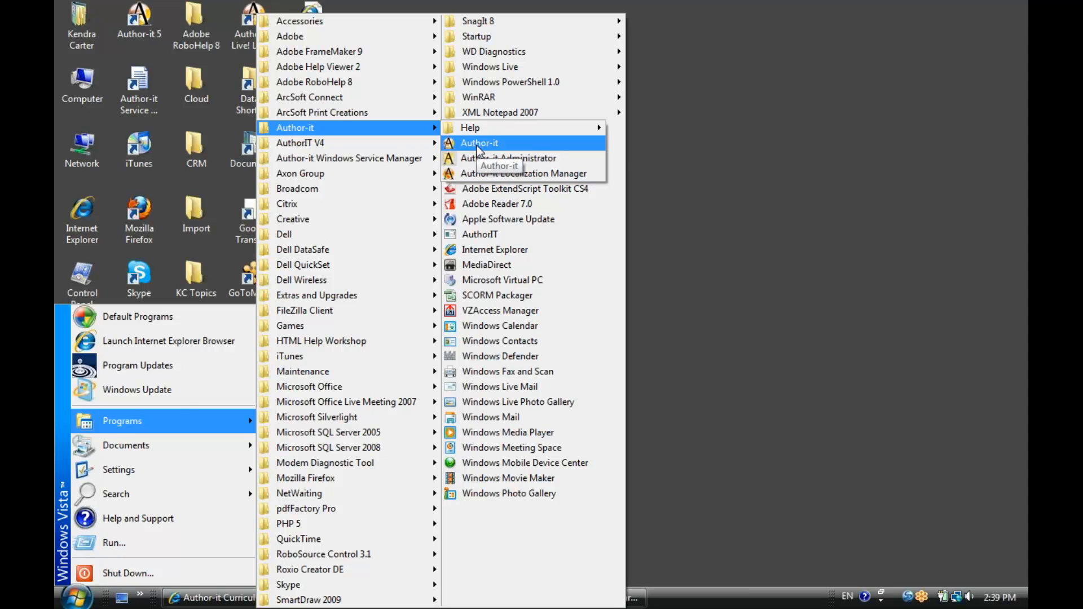
# - Launch Author-it from the Start menu submenu to reach the Select Library dialog
pyautogui.click(478, 143)
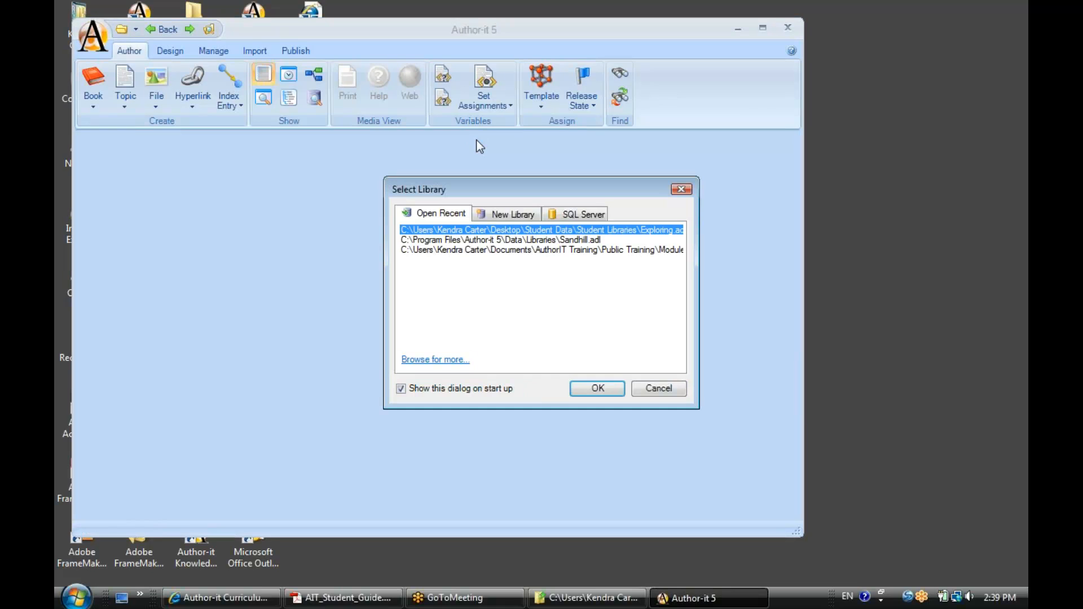
pyautogui.moveTo(523, 196)
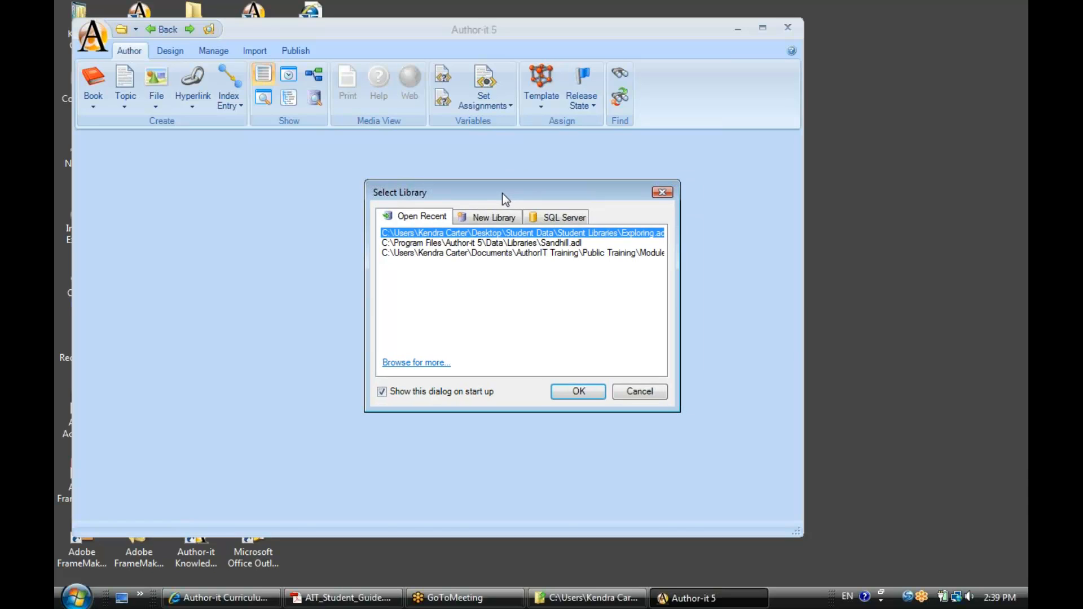
pyautogui.moveTo(415, 362)
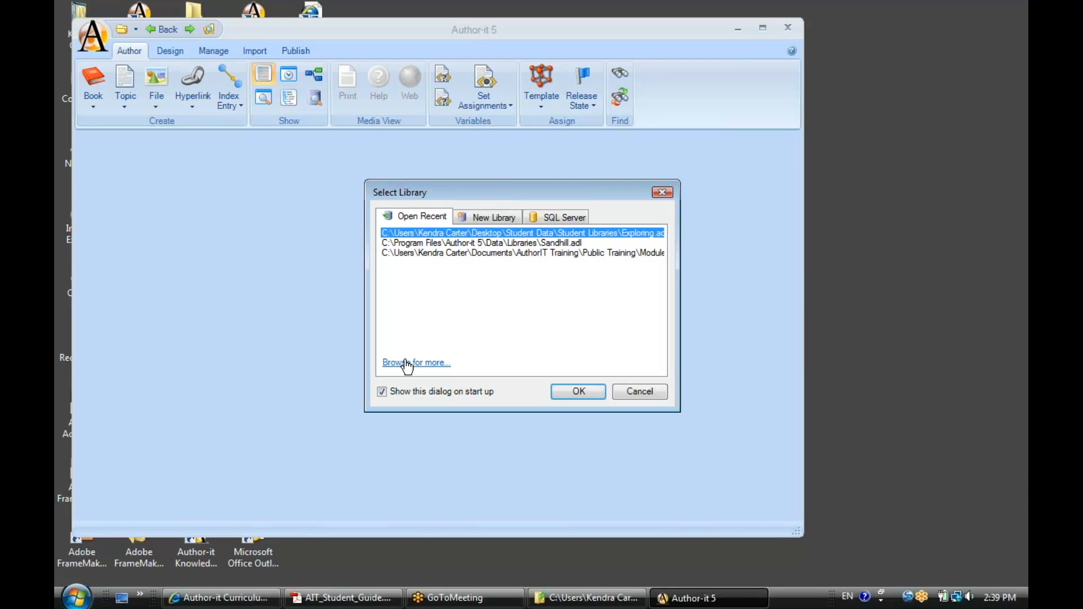
pyautogui.moveTo(424, 371)
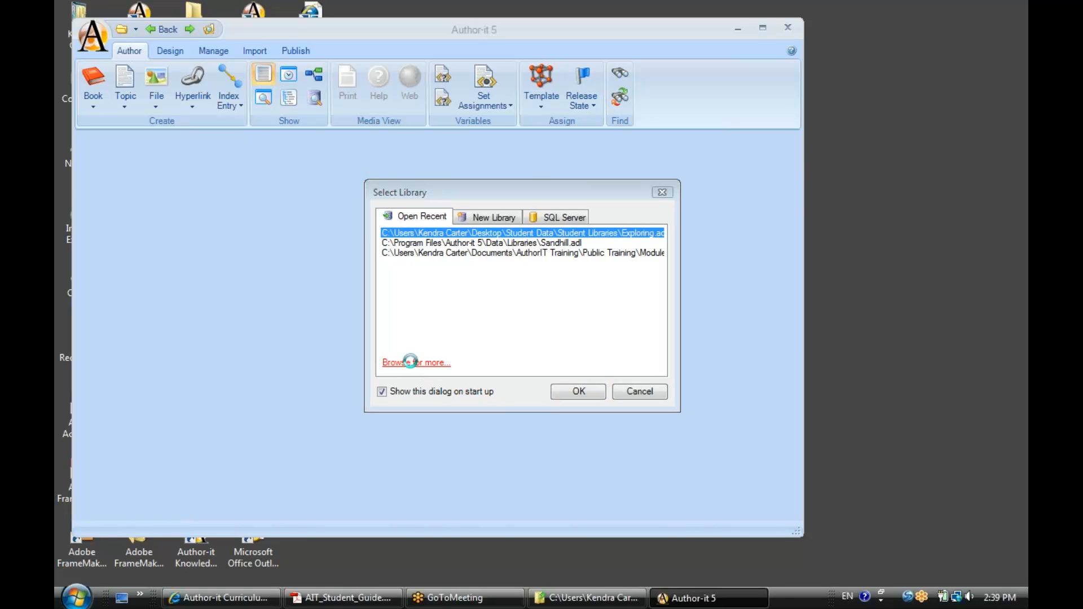
# - Browse to Student Libraries and open Exploring.adl
pyautogui.click(415, 362)
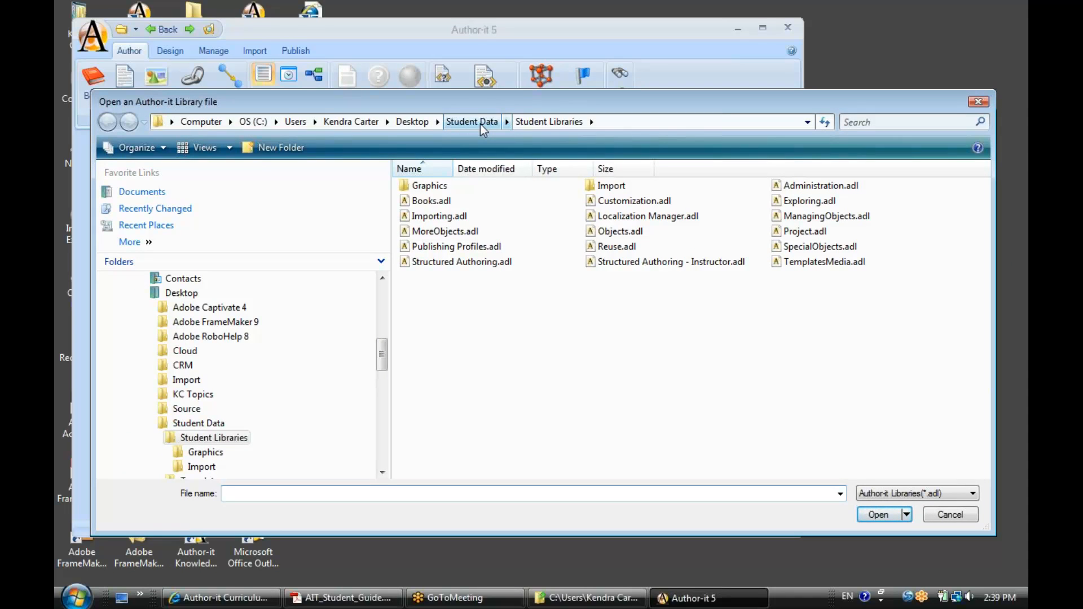
pyautogui.moveTo(809, 201)
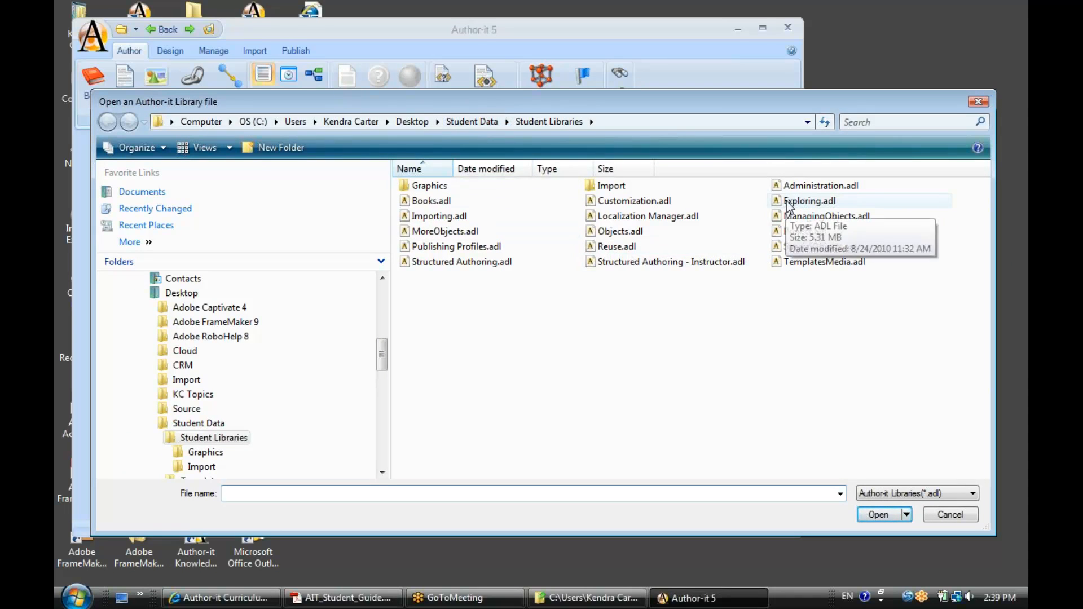
pyautogui.click(809, 200)
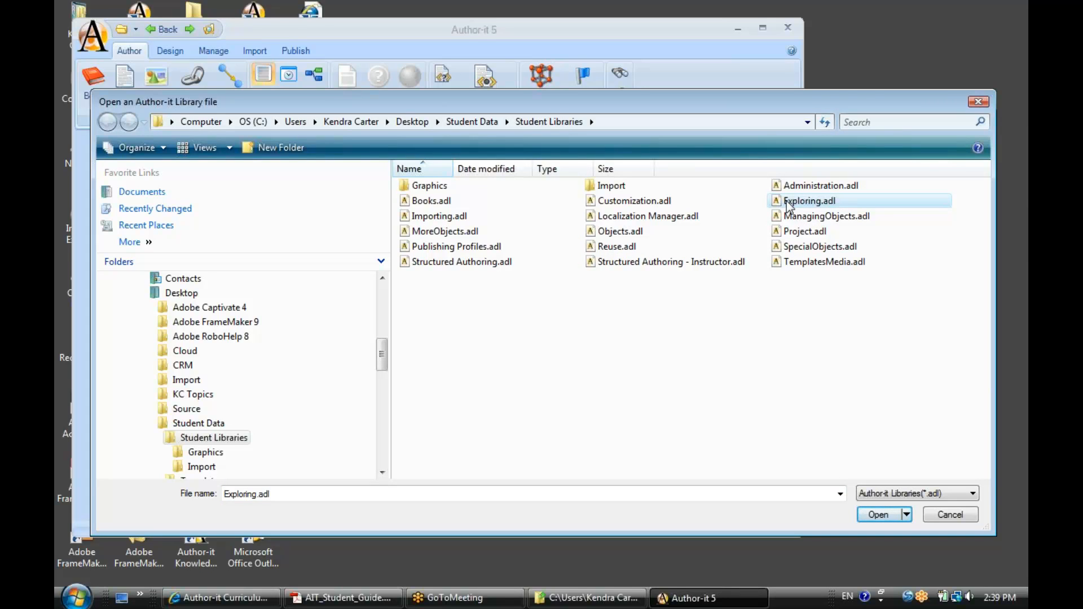
pyautogui.moveTo(815, 209)
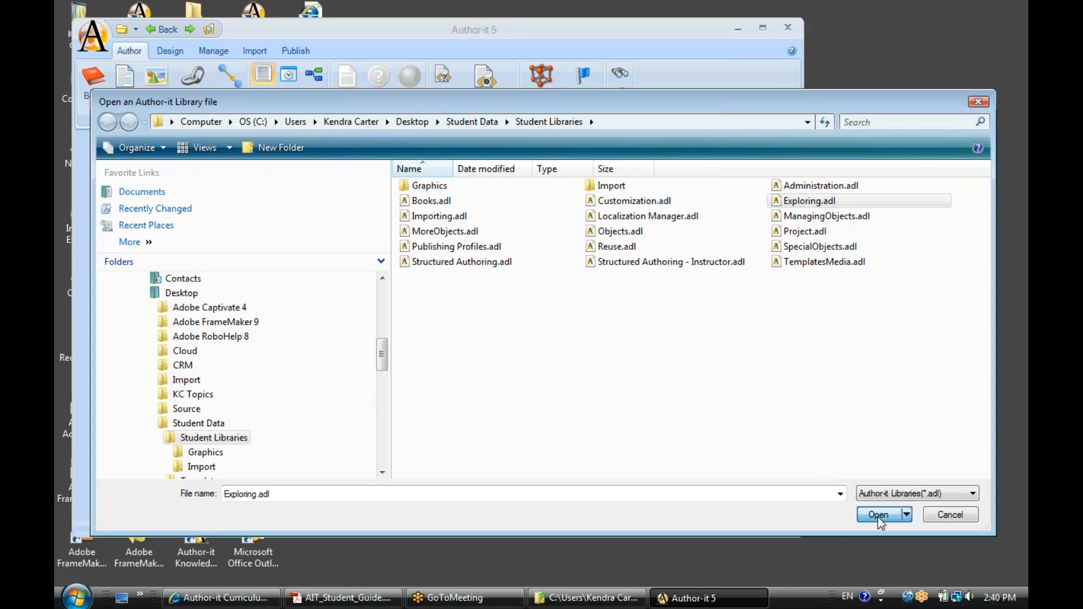
pyautogui.click(878, 515)
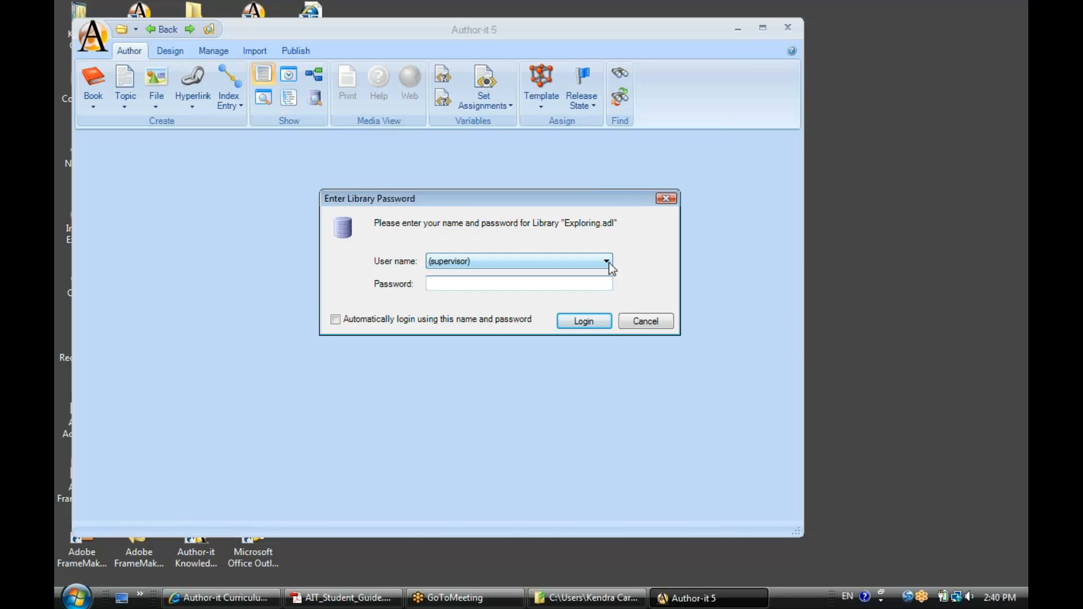
# - Log in as (supervisor) with an empty password
pyautogui.click(606, 261)
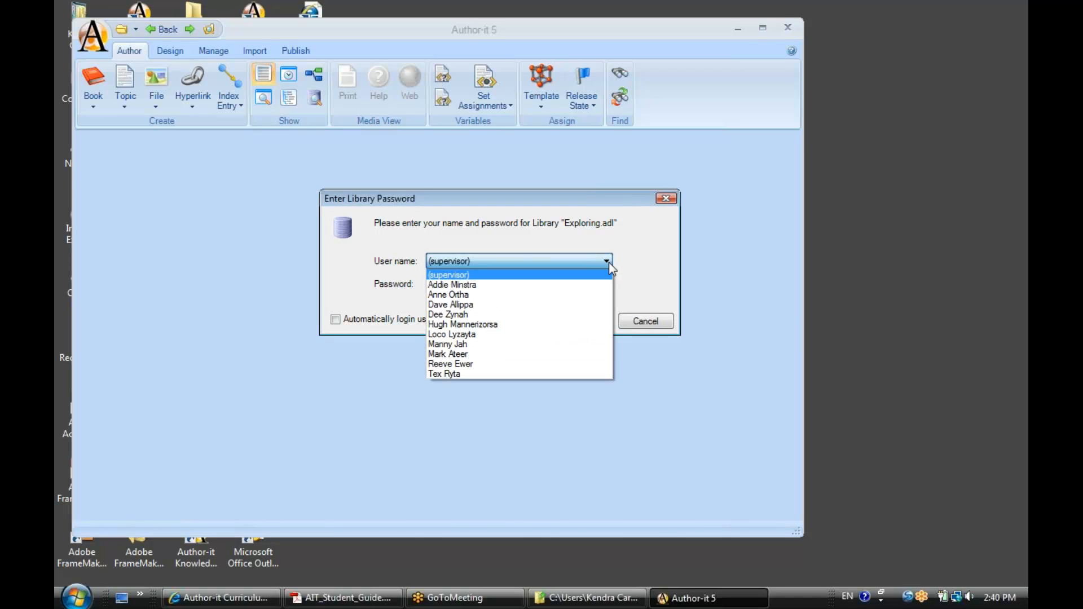
pyautogui.moveTo(448, 354)
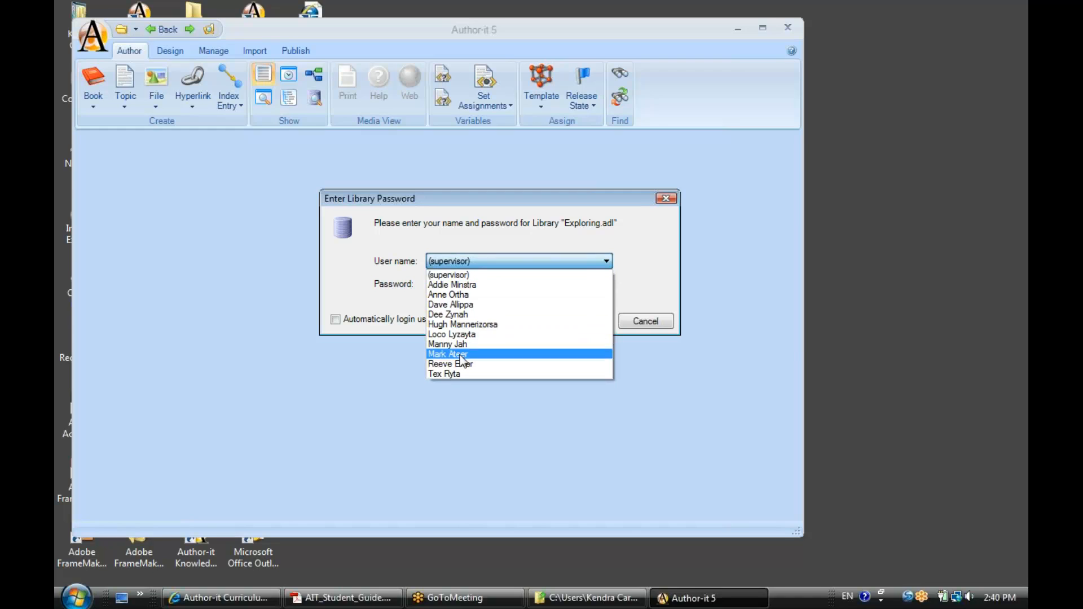
pyautogui.moveTo(462, 364)
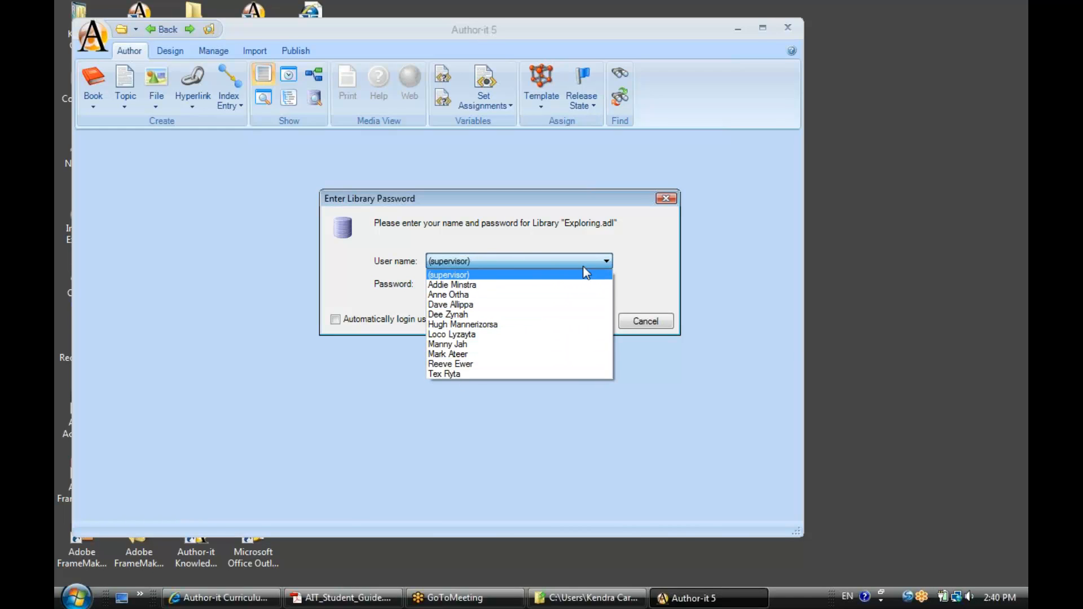
pyautogui.moveTo(606, 270)
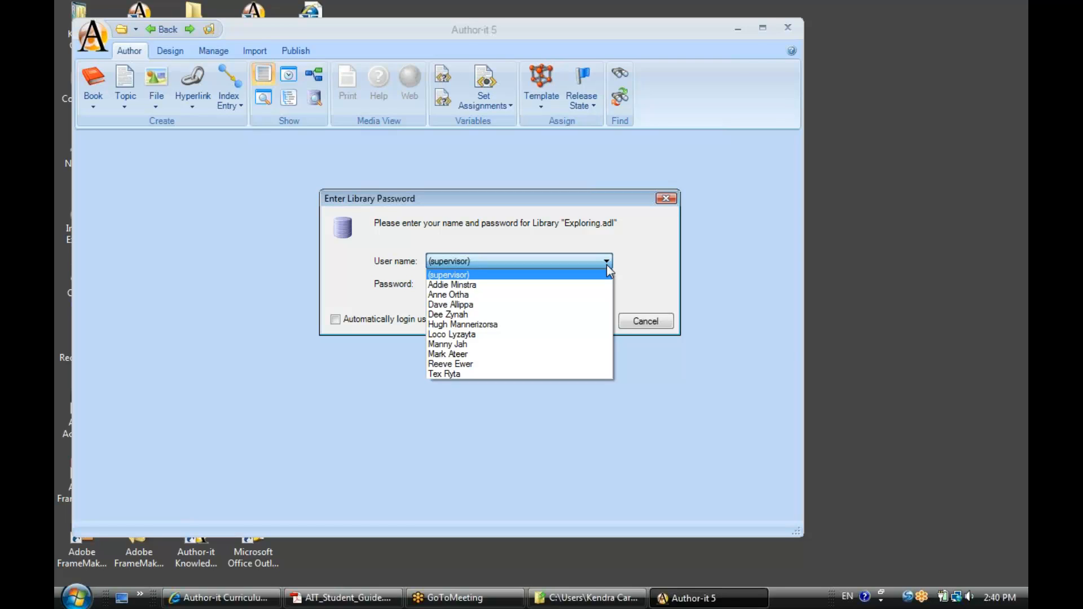
pyautogui.moveTo(494, 284)
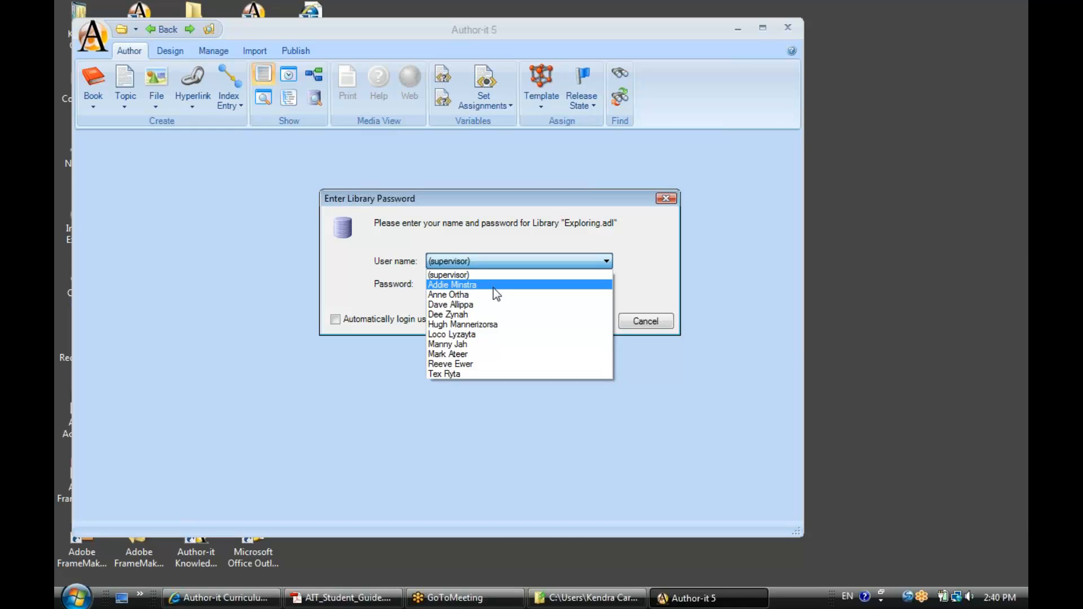
pyautogui.moveTo(447, 314)
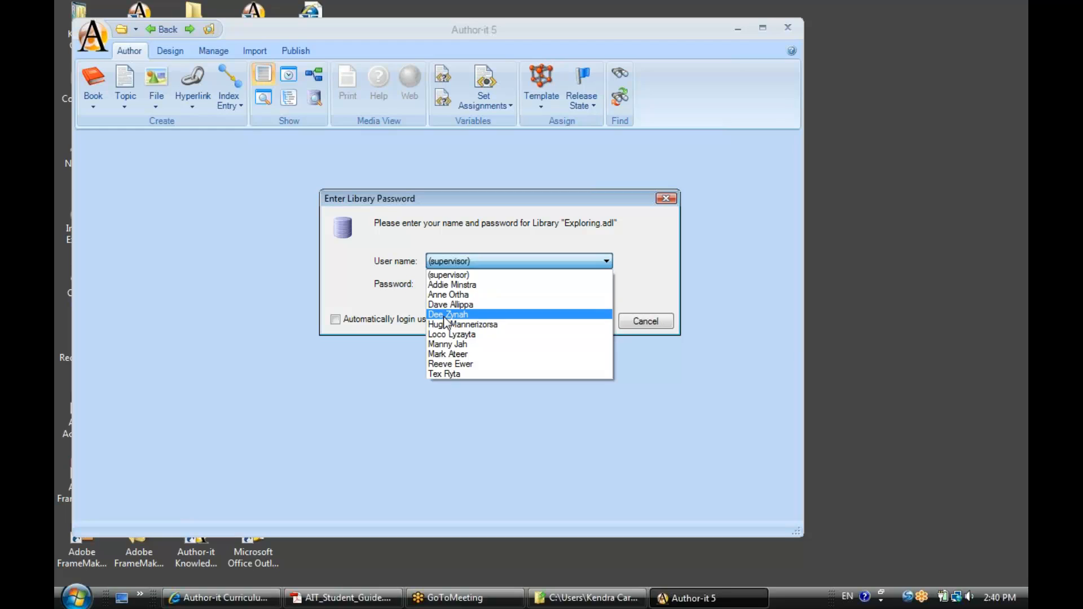
pyautogui.moveTo(484, 323)
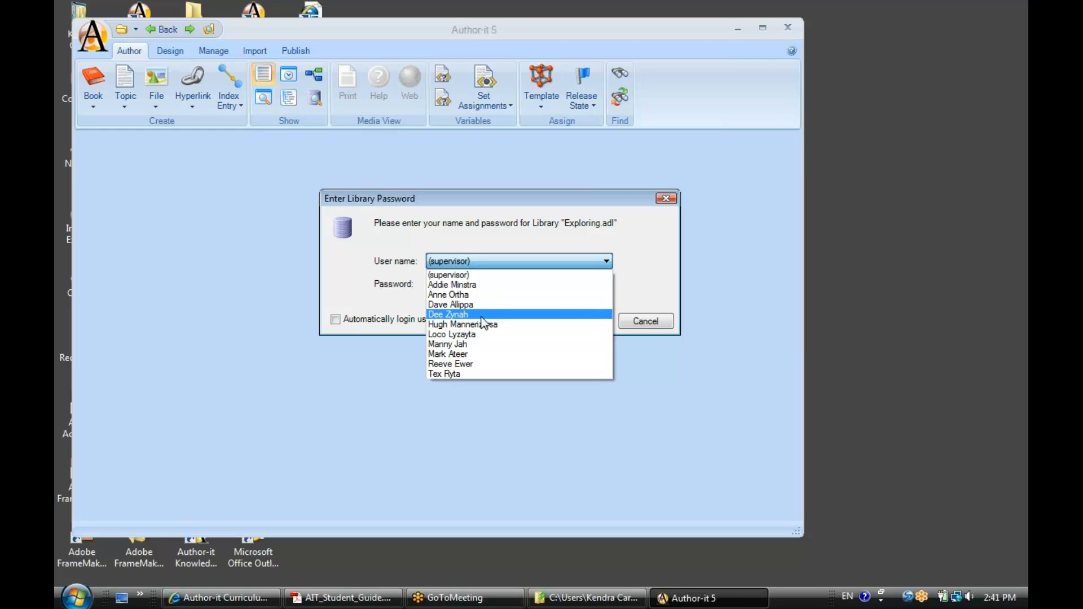
pyautogui.moveTo(458, 280)
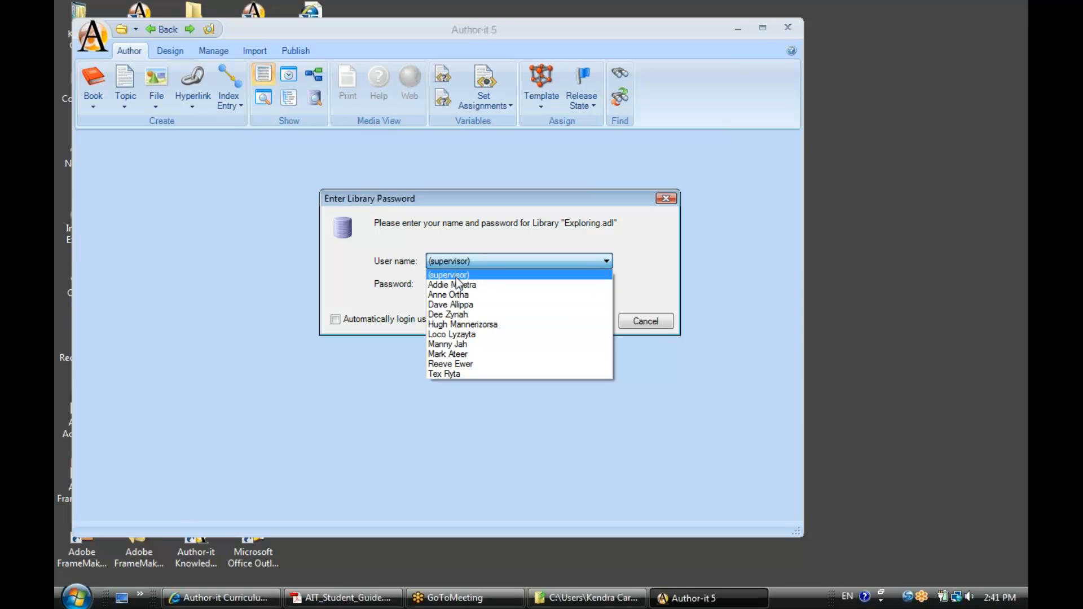
pyautogui.moveTo(487, 279)
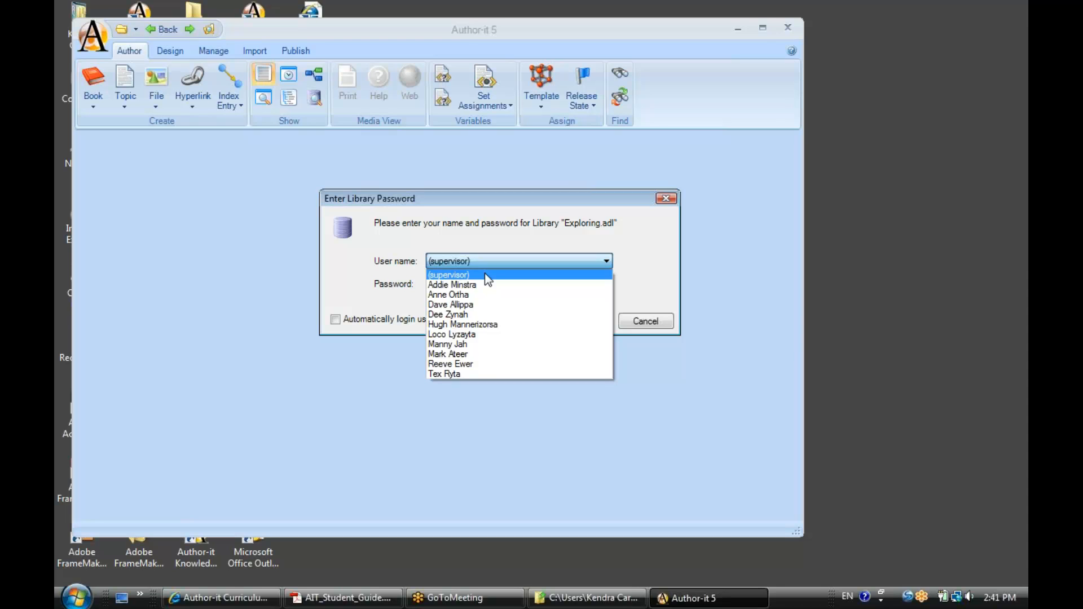
pyautogui.moveTo(473, 373)
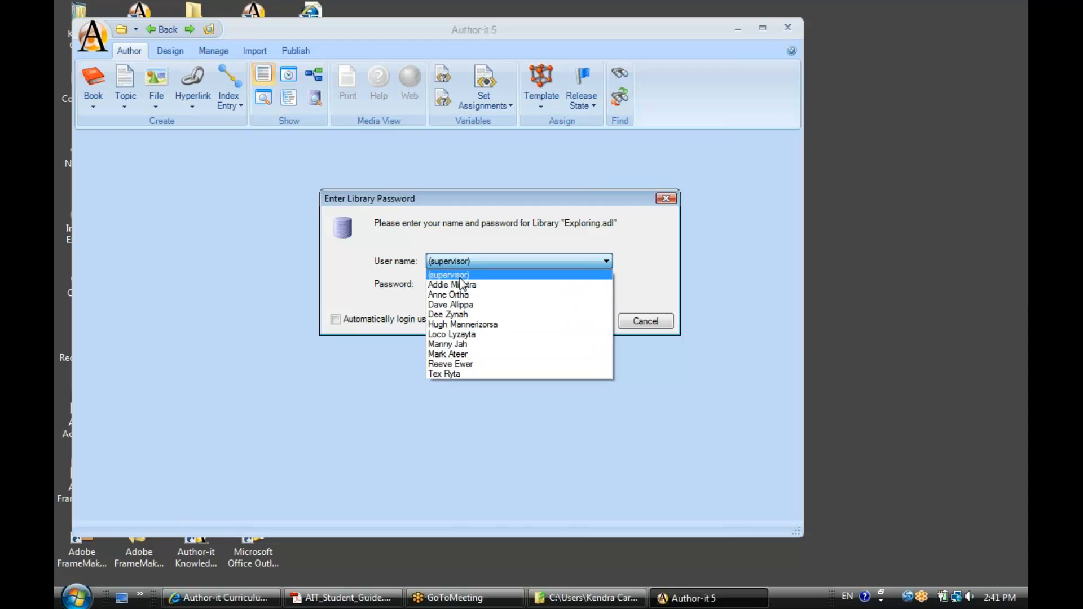
pyautogui.click(449, 274)
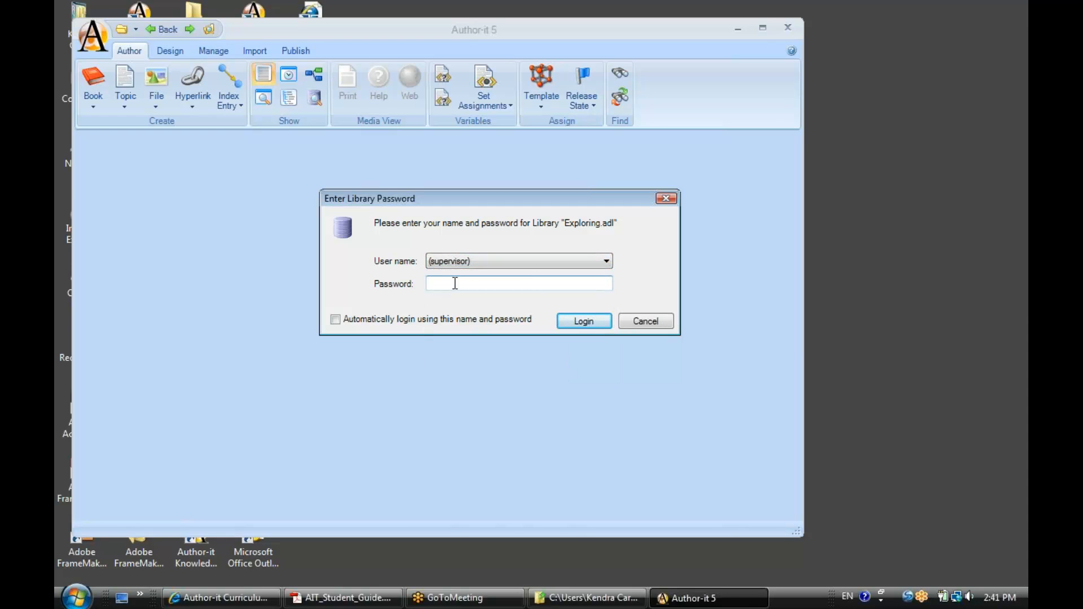
pyautogui.moveTo(582, 321)
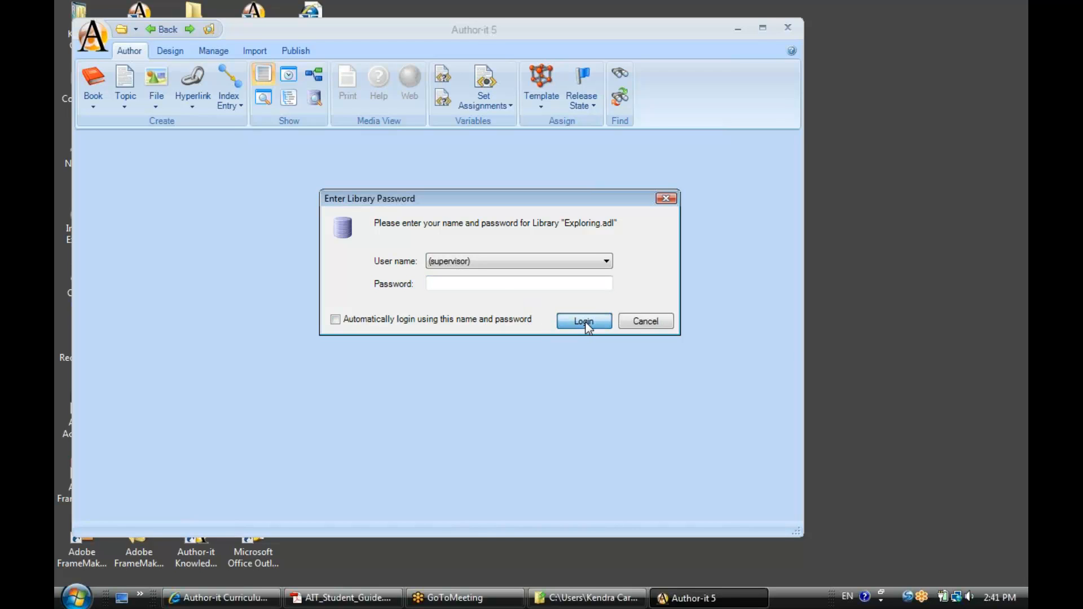
pyautogui.click(583, 321)
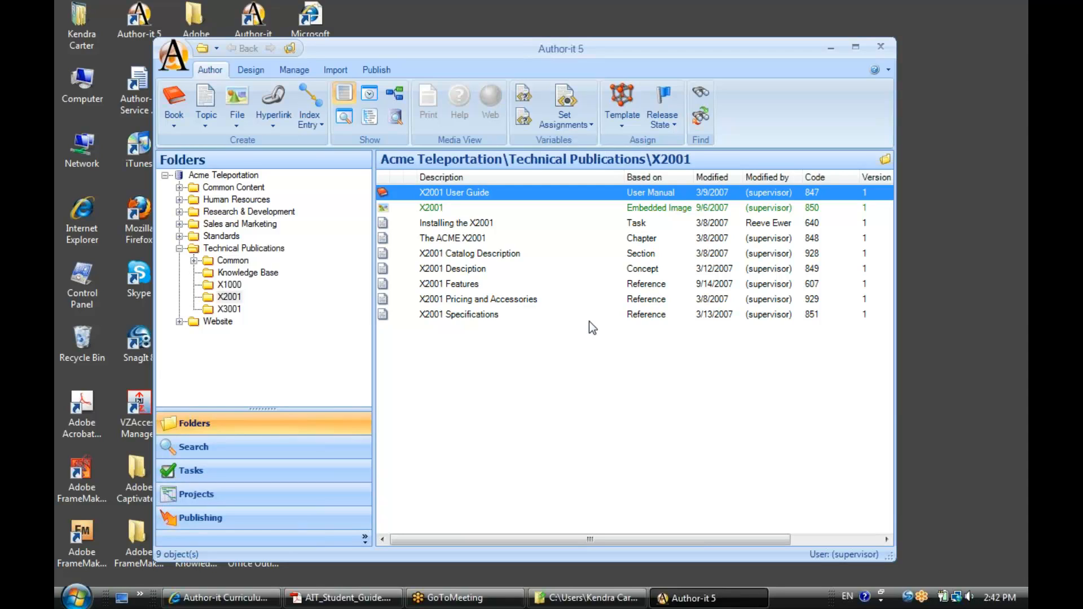
pyautogui.moveTo(845, 64)
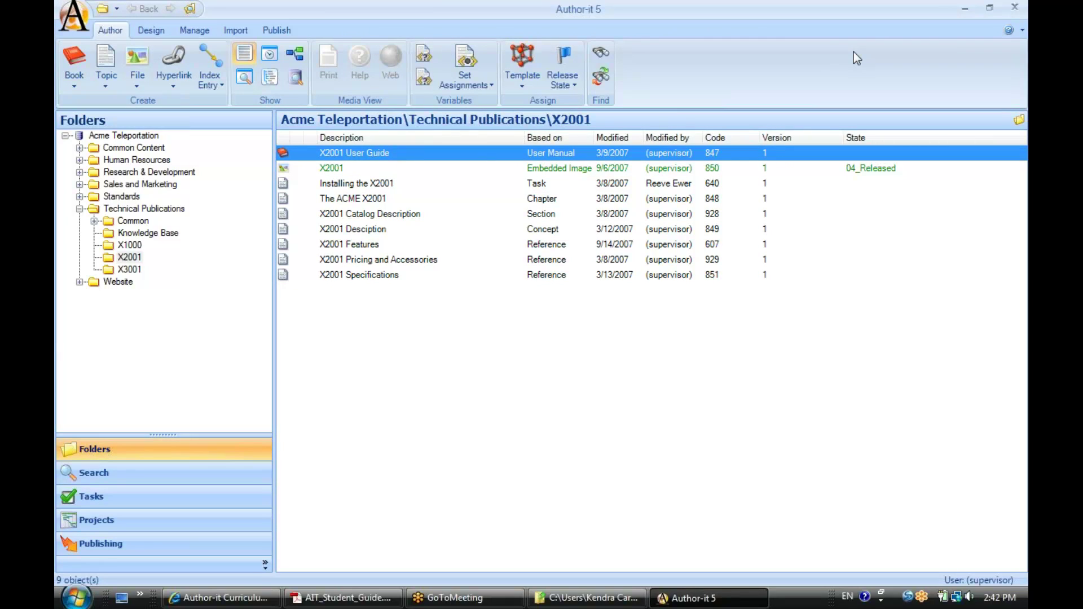
pyautogui.moveTo(93, 161)
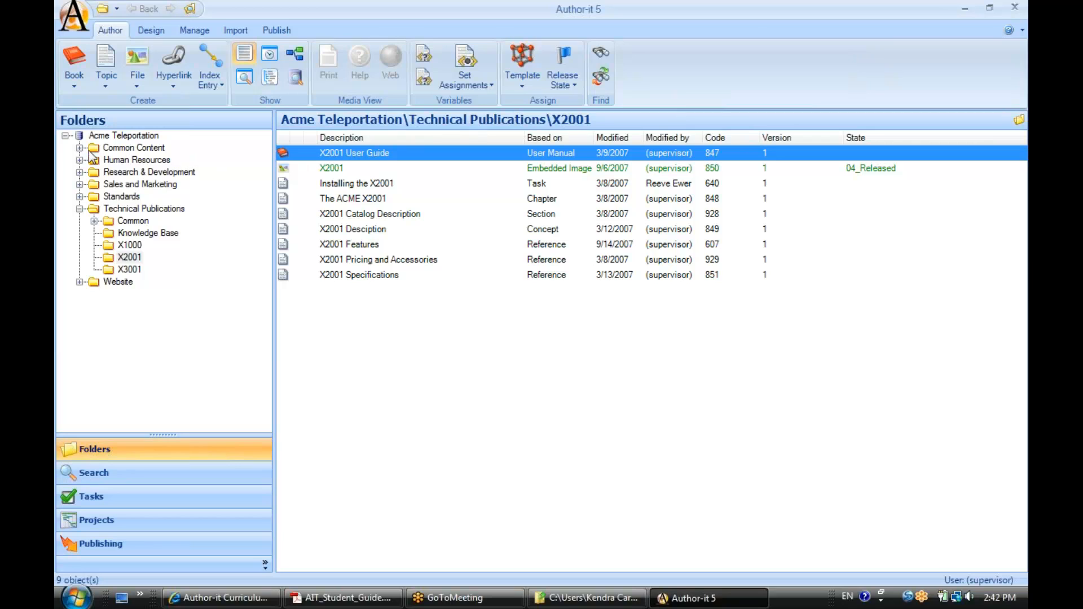
# - Collapse the Technical Publications folder in the Folders pane
pyautogui.click(133, 147)
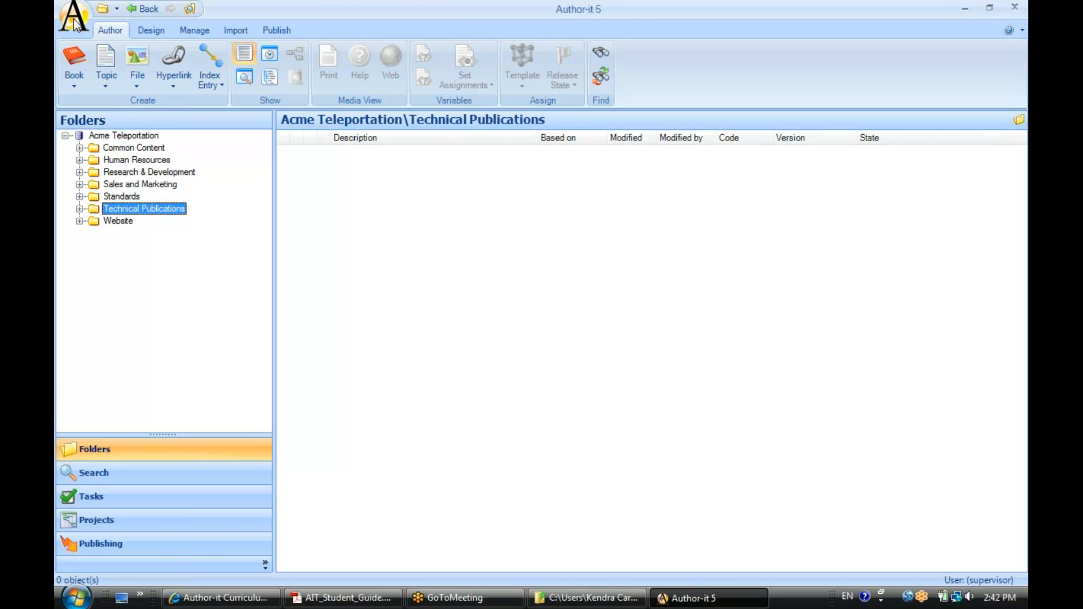
# - Open Author-it Options from the application menu, showing the General tab
pyautogui.click(74, 13)
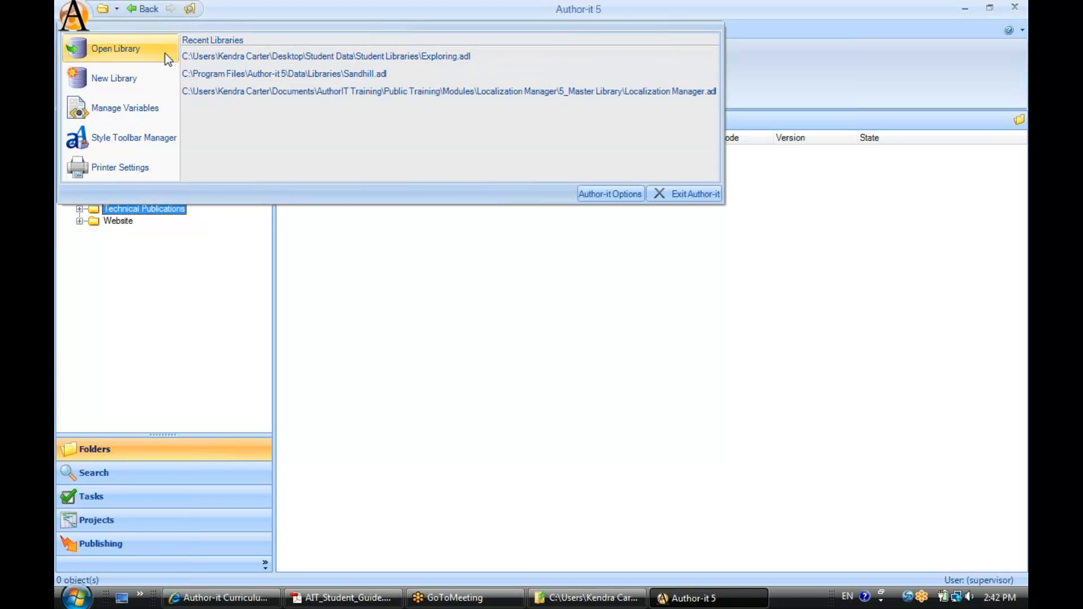
pyautogui.moveTo(124, 78)
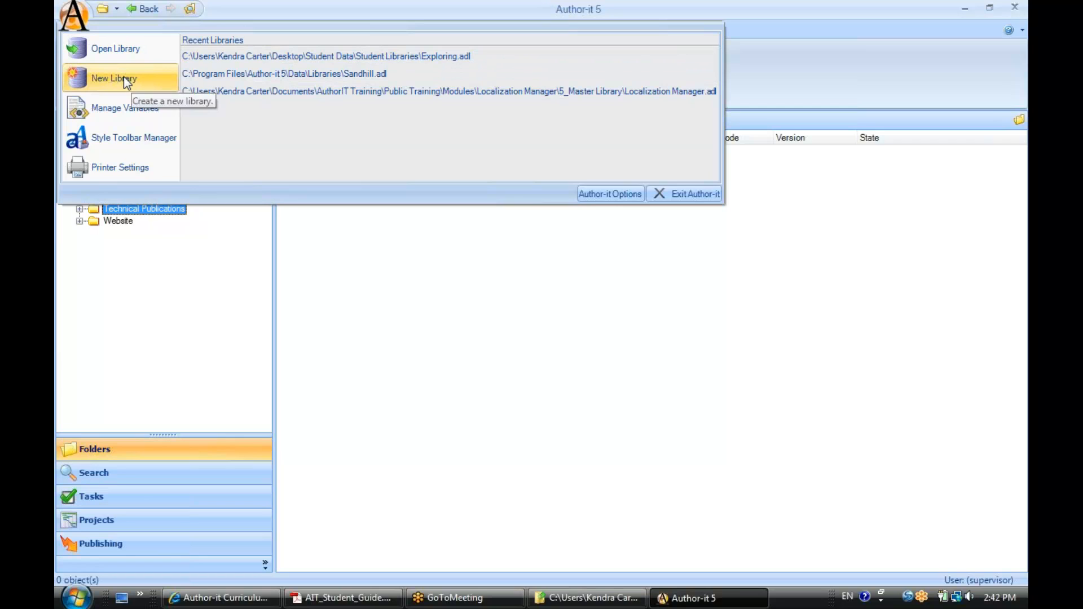
pyautogui.moveTo(125, 108)
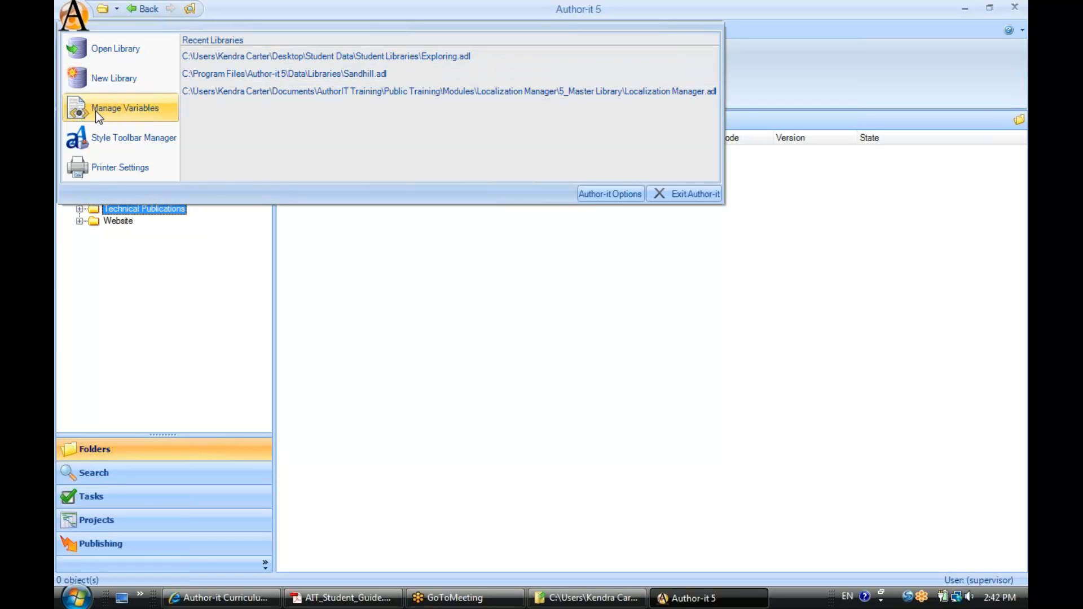
pyautogui.moveTo(296, 117)
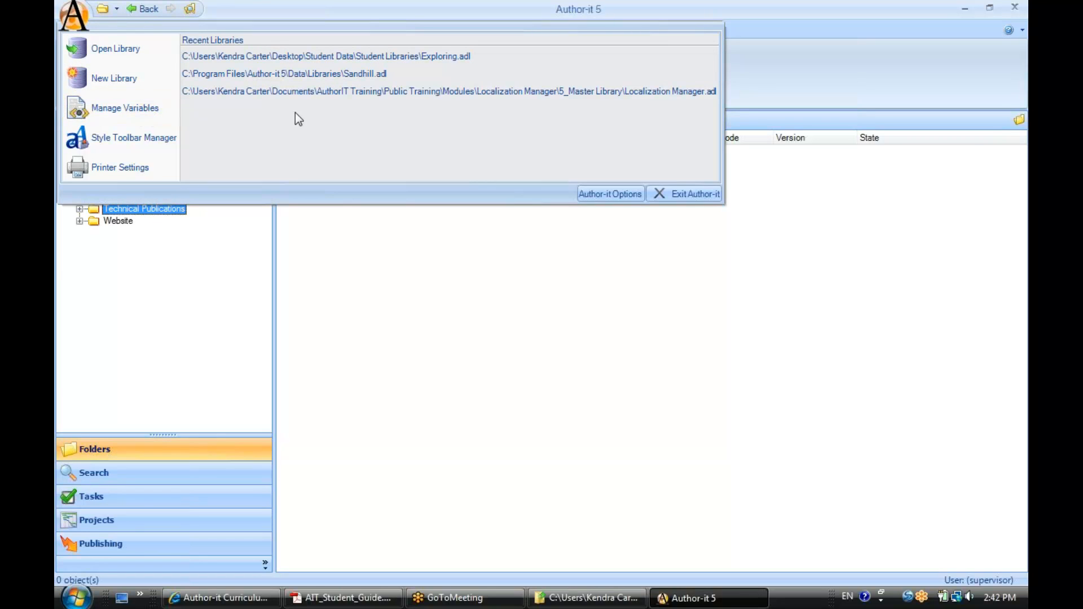
pyautogui.moveTo(523, 153)
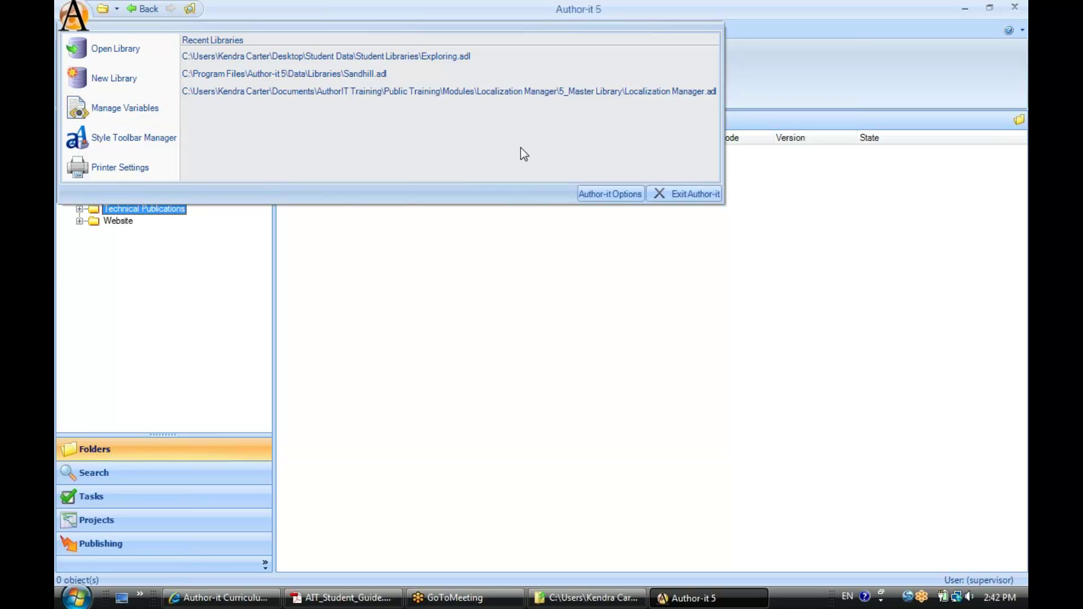
pyautogui.moveTo(610, 194)
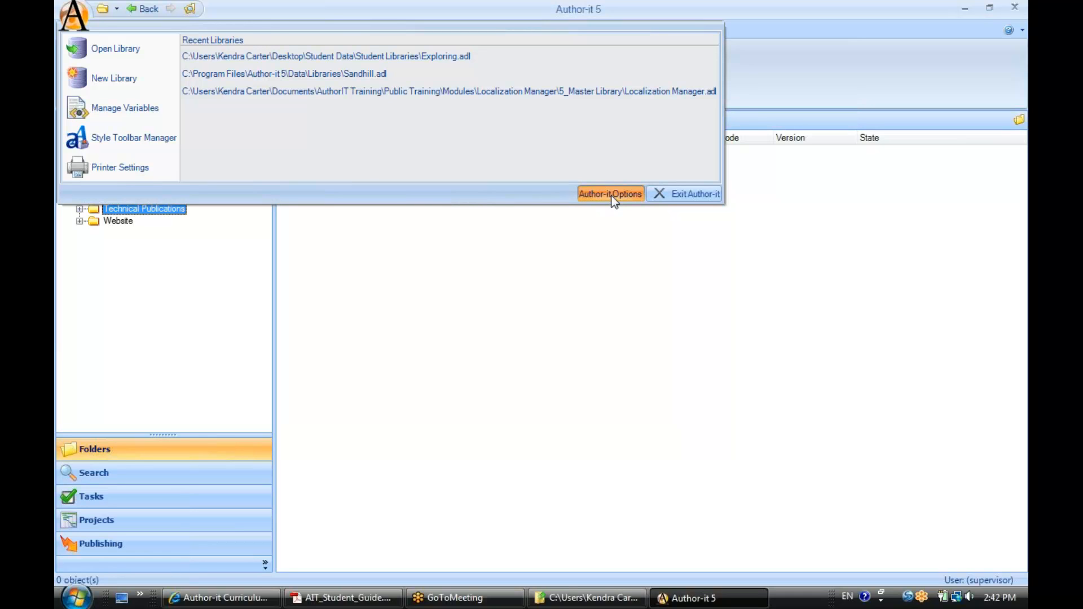
pyautogui.click(609, 193)
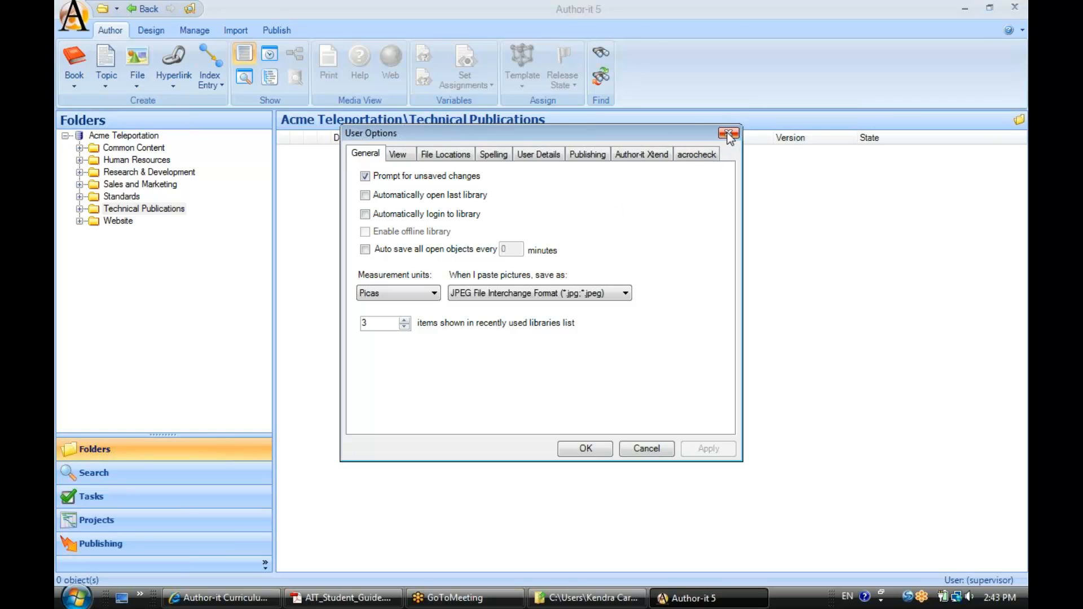
# - Reopen User Options and step through the View, File Locations, Spelling, User Details and Publishing tabs
pyautogui.click(729, 133)
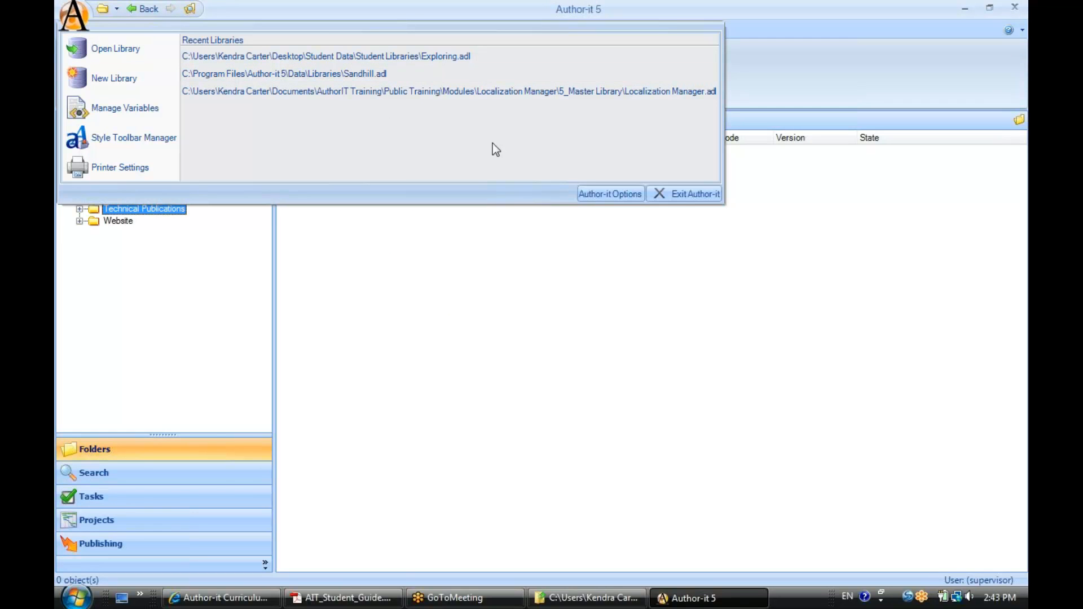
pyautogui.click(609, 194)
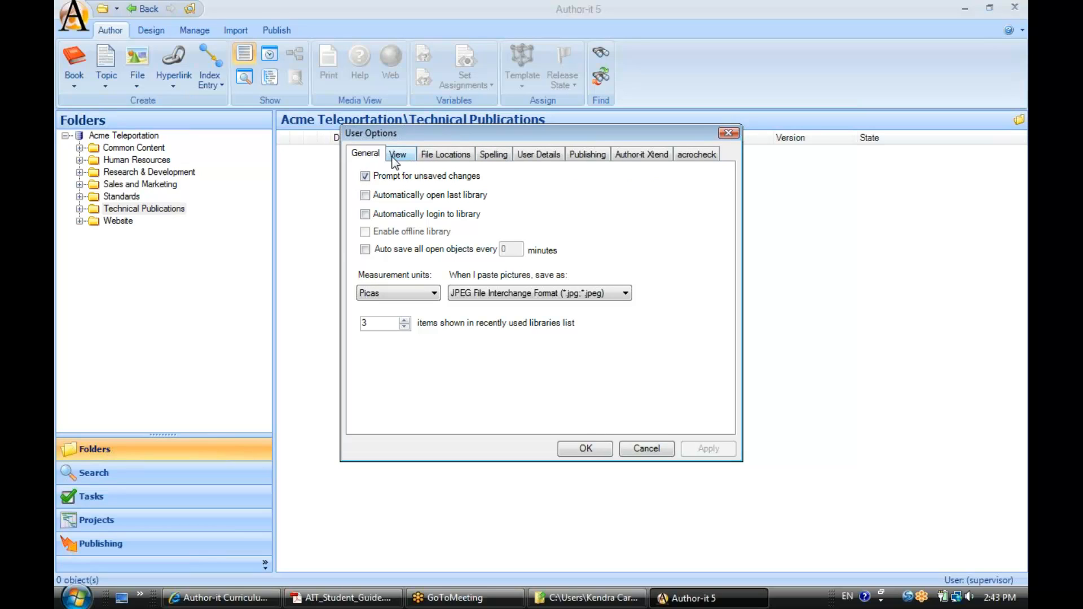
pyautogui.click(398, 154)
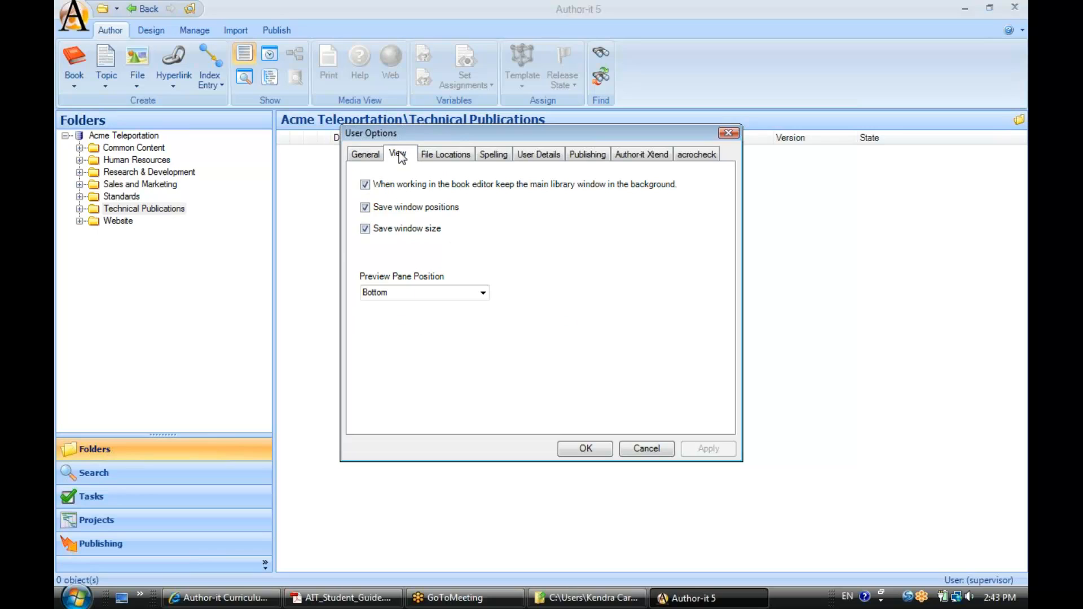
pyautogui.click(445, 154)
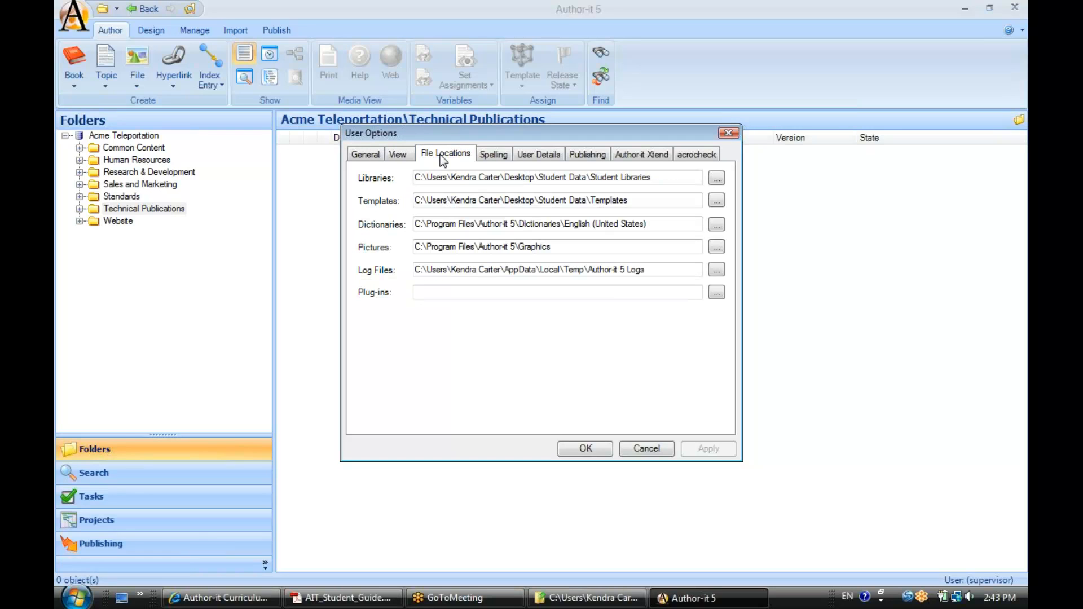
pyautogui.click(494, 153)
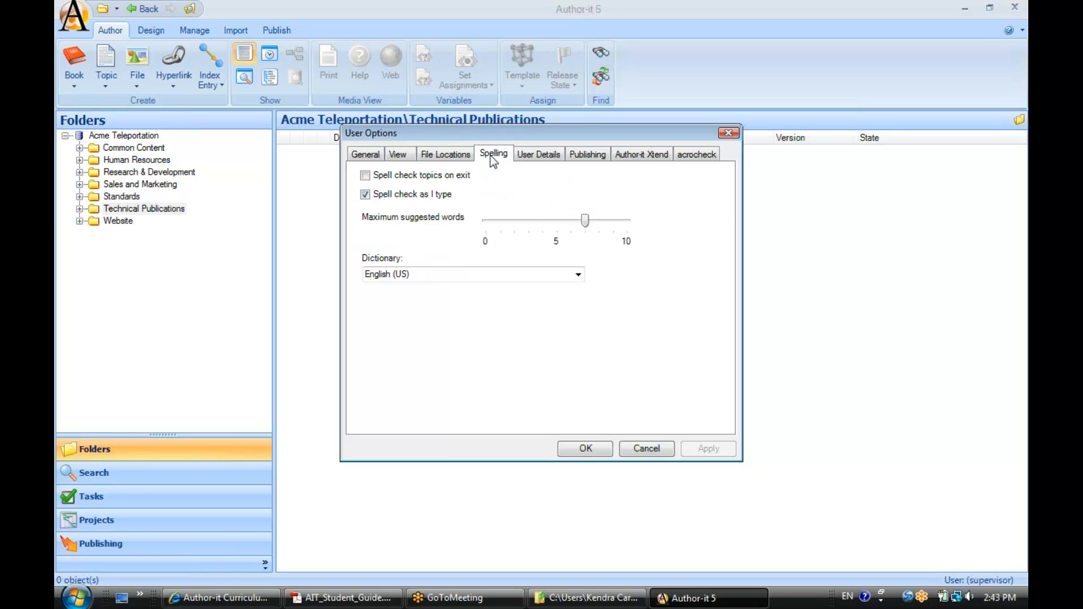
pyautogui.click(538, 154)
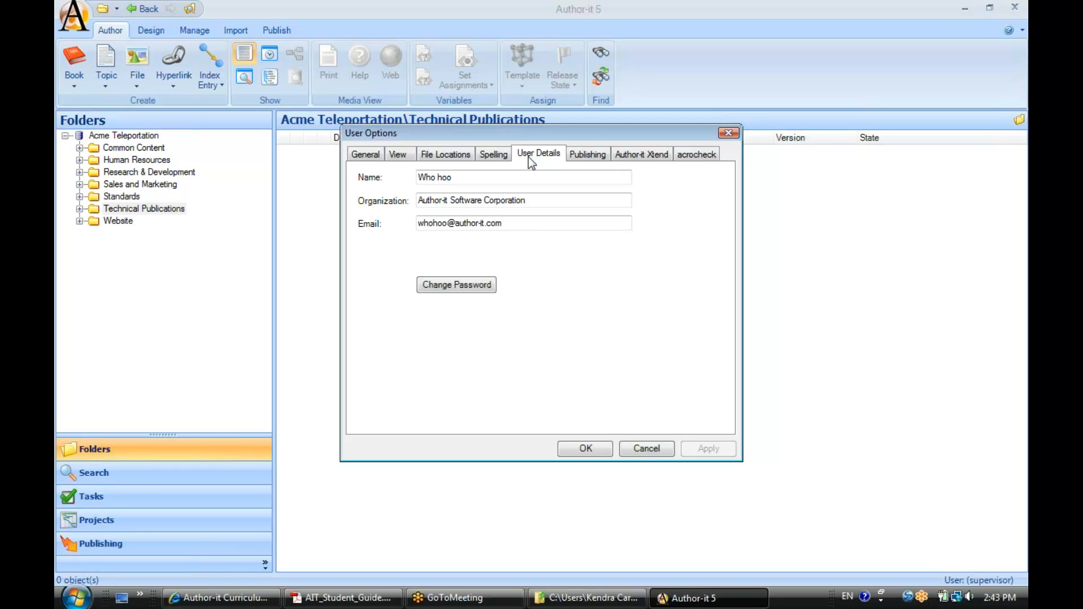
pyautogui.click(587, 154)
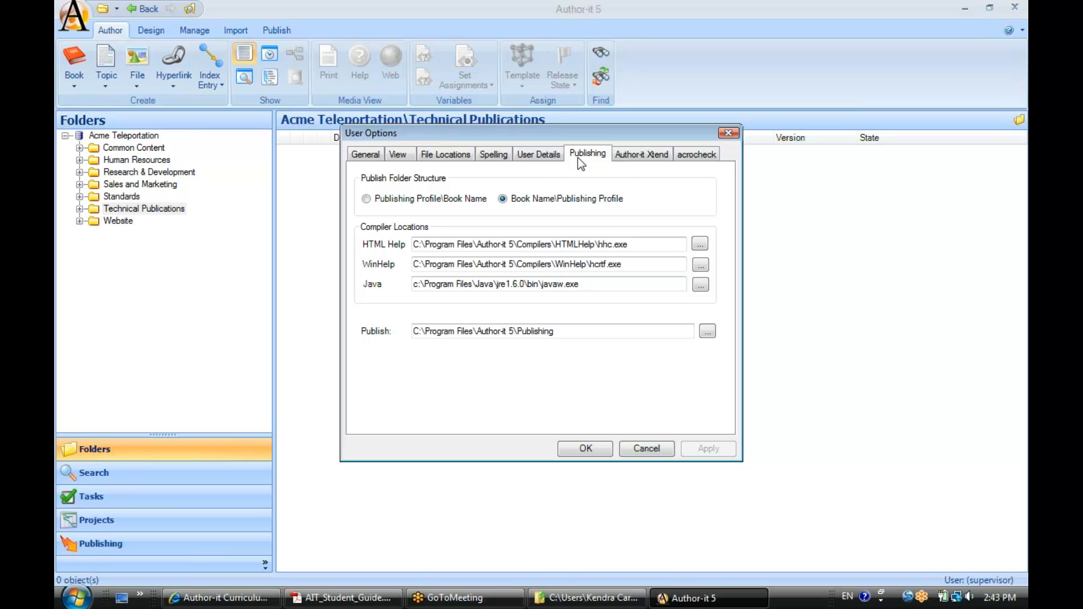
pyautogui.moveTo(384, 345)
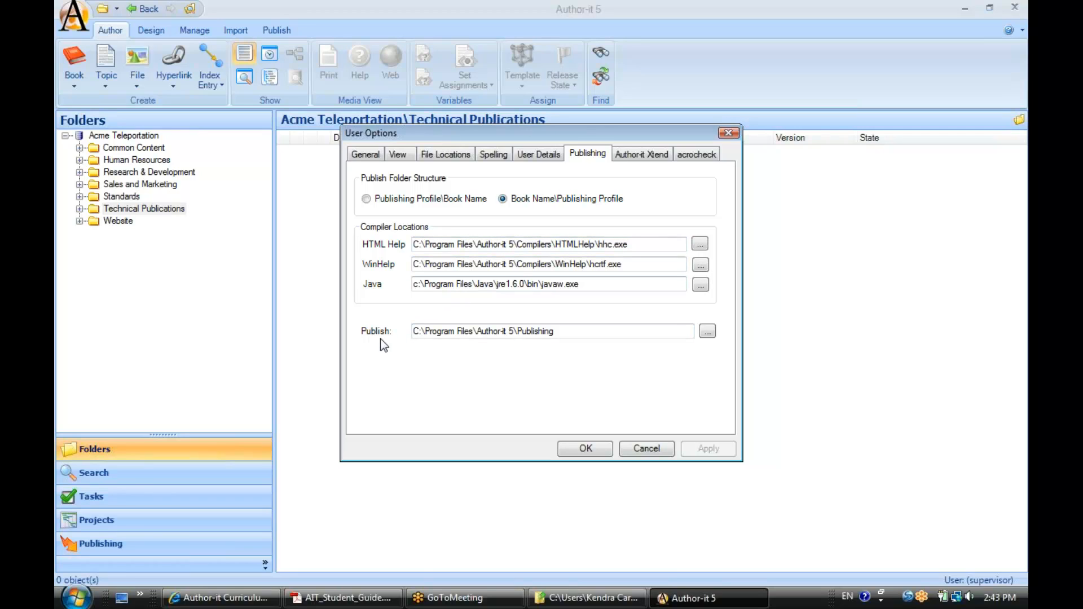
# - Select the Publish folder path on the Publishing tab, then return to the General tab
pyautogui.click(551, 331)
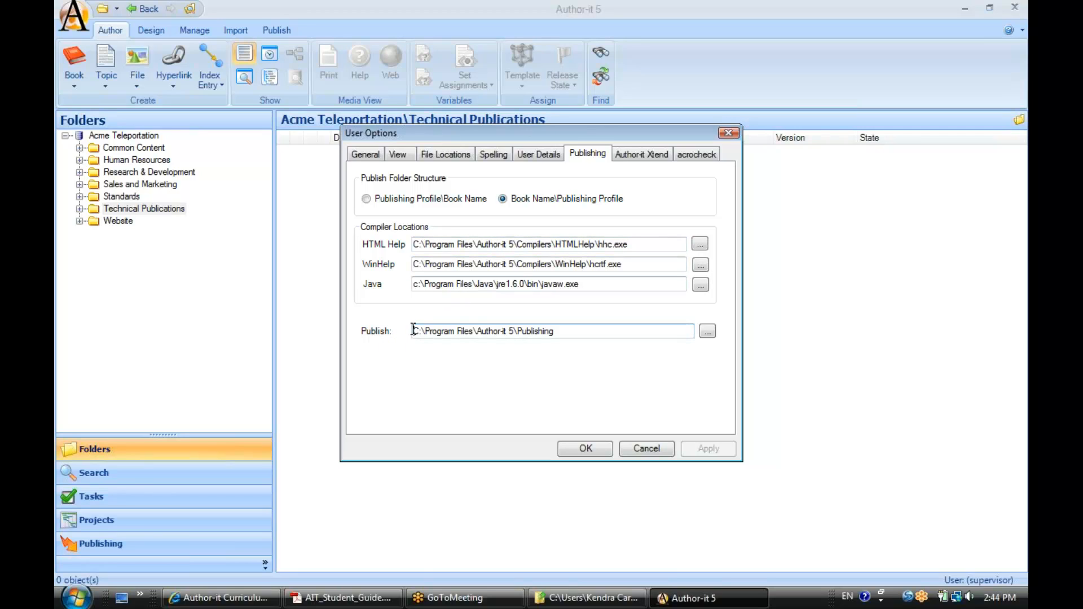
pyautogui.tripleClick(549, 331)
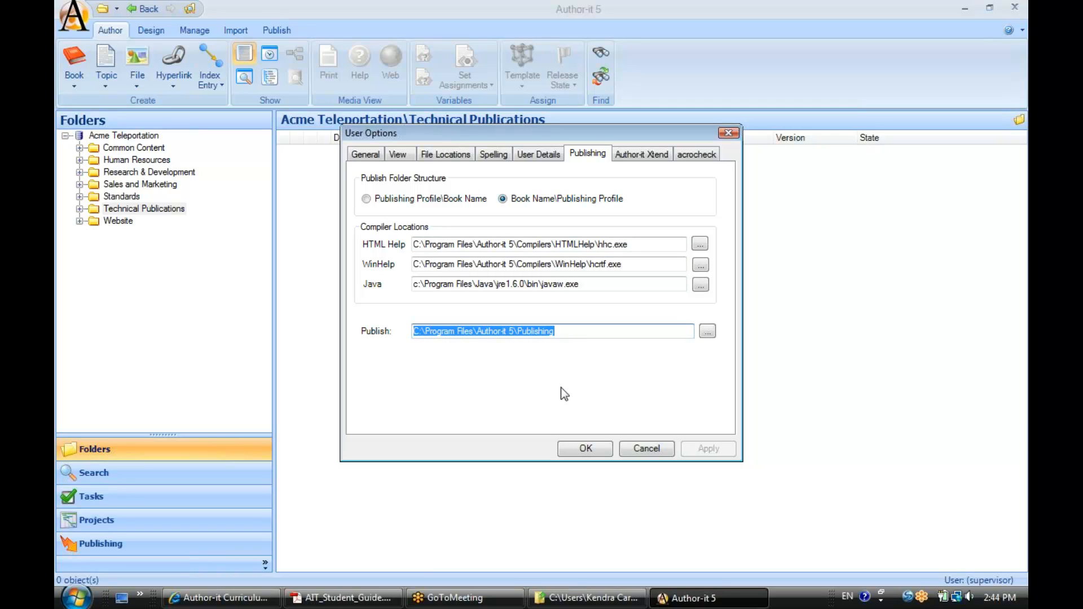
pyautogui.moveTo(568, 335)
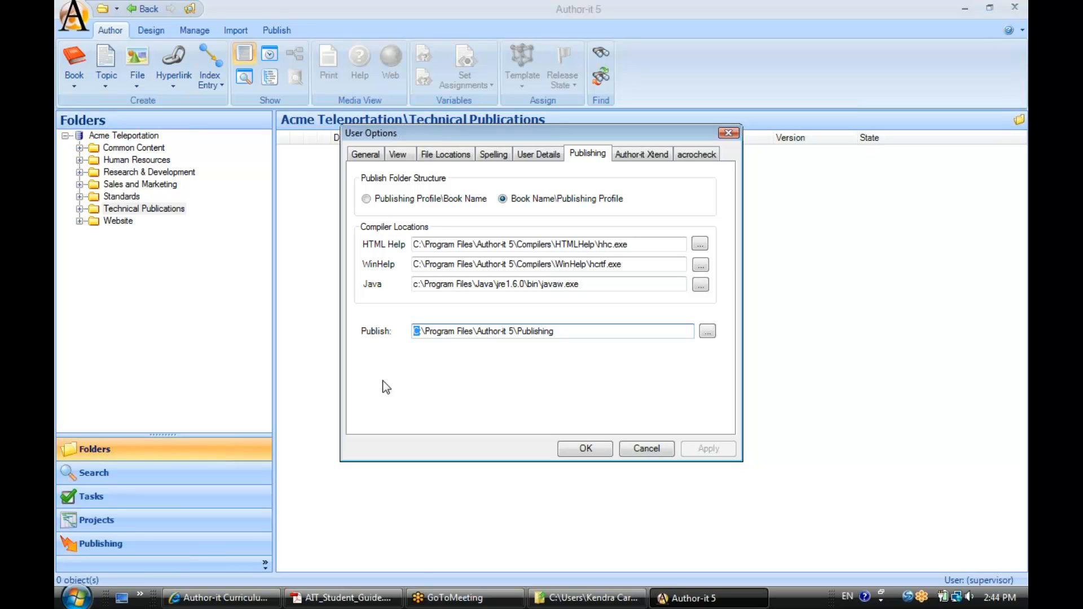
pyautogui.moveTo(374, 185)
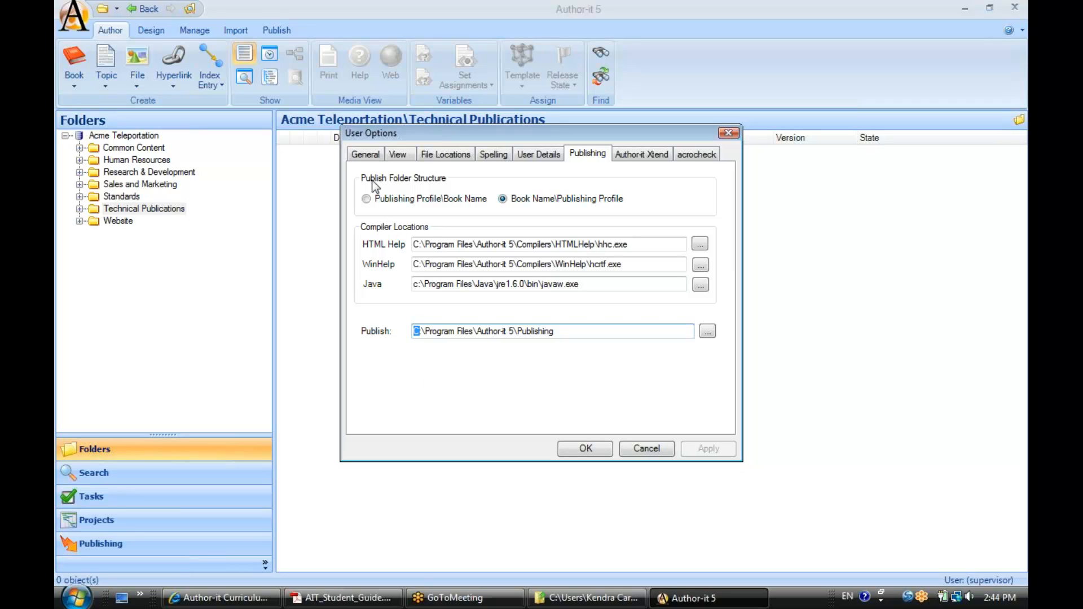
pyautogui.click(365, 154)
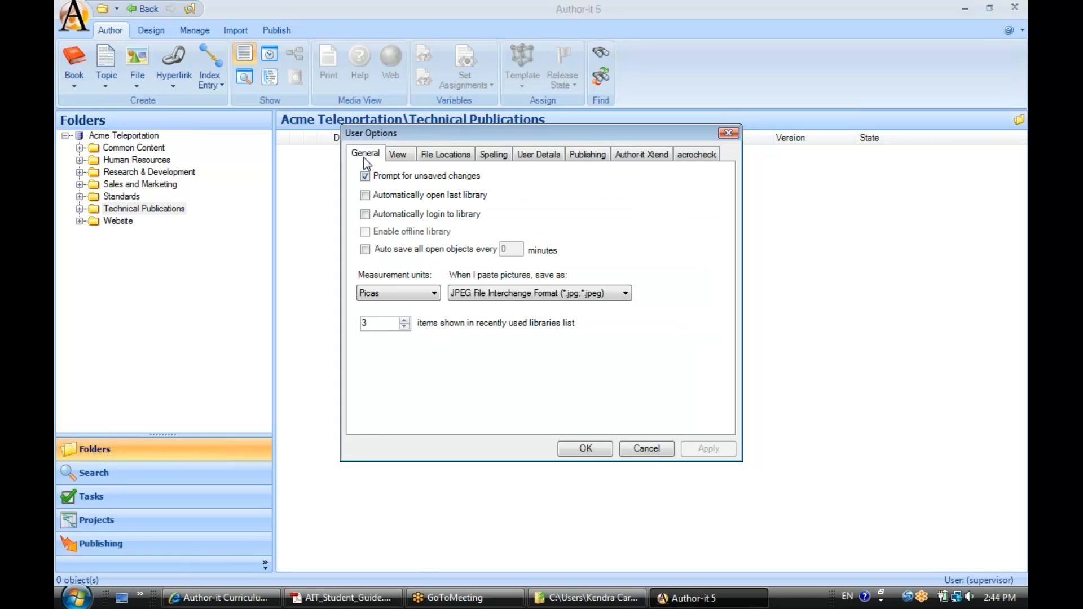
pyautogui.moveTo(420, 289)
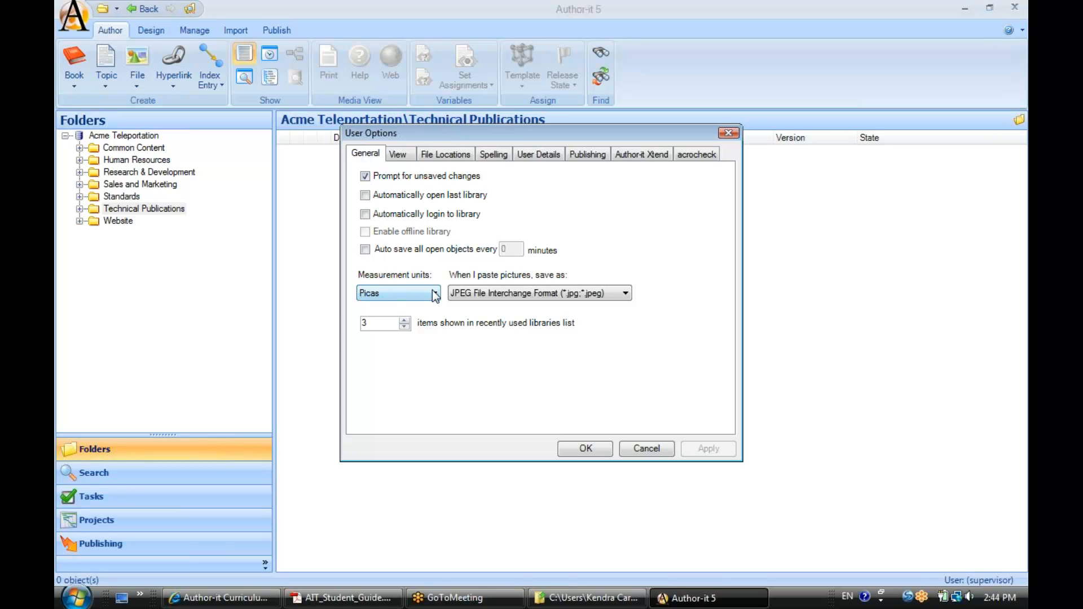
# - Set measurement units to Inches and the pasted picture format to Portable Network Graphics (*.png)
pyautogui.click(434, 293)
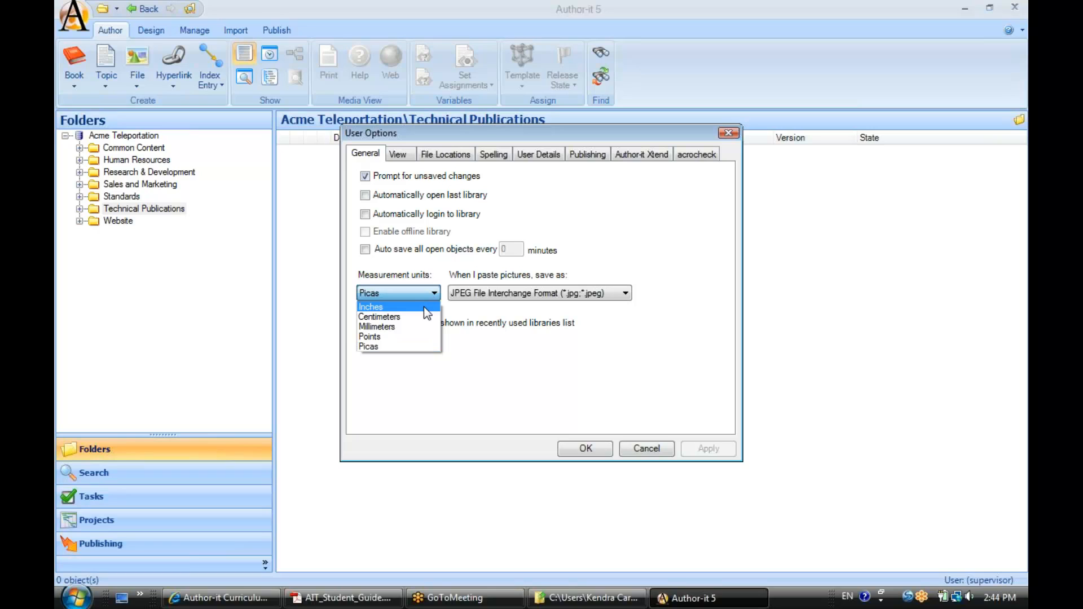
pyautogui.click(370, 306)
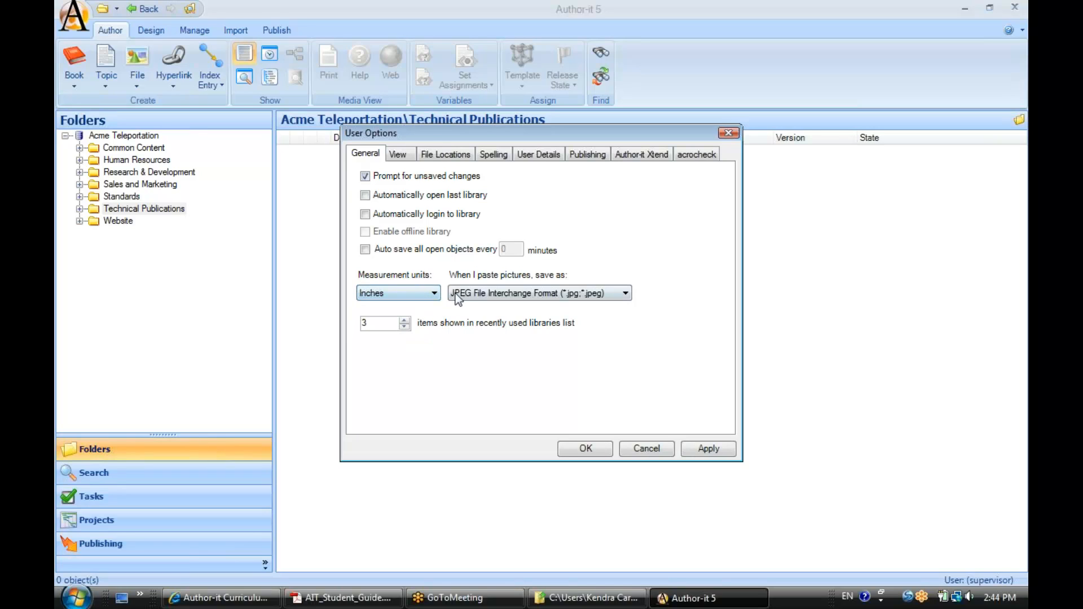
pyautogui.click(624, 292)
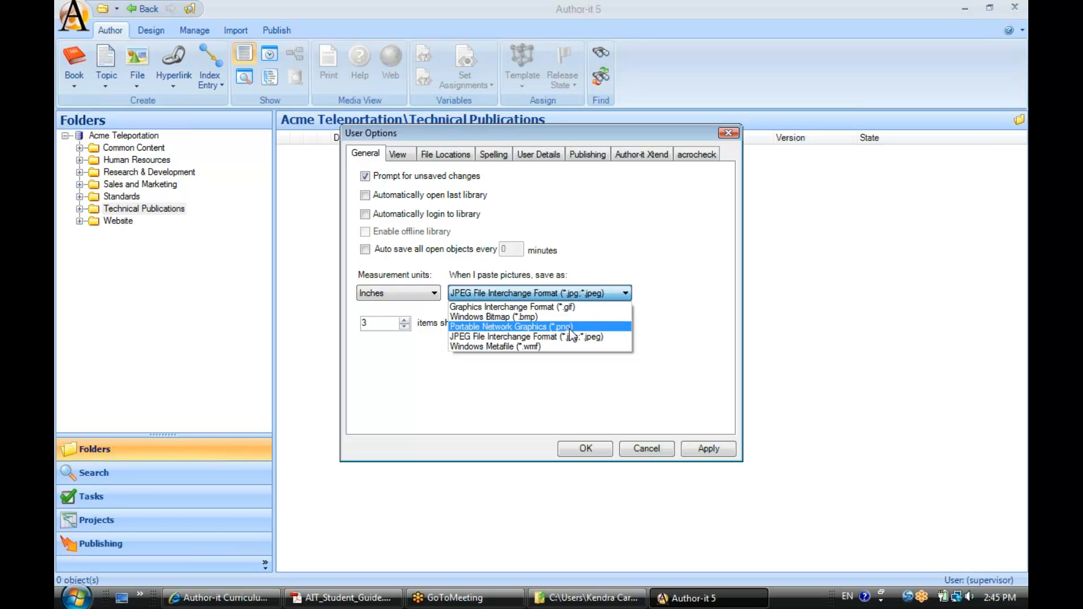
pyautogui.click(511, 326)
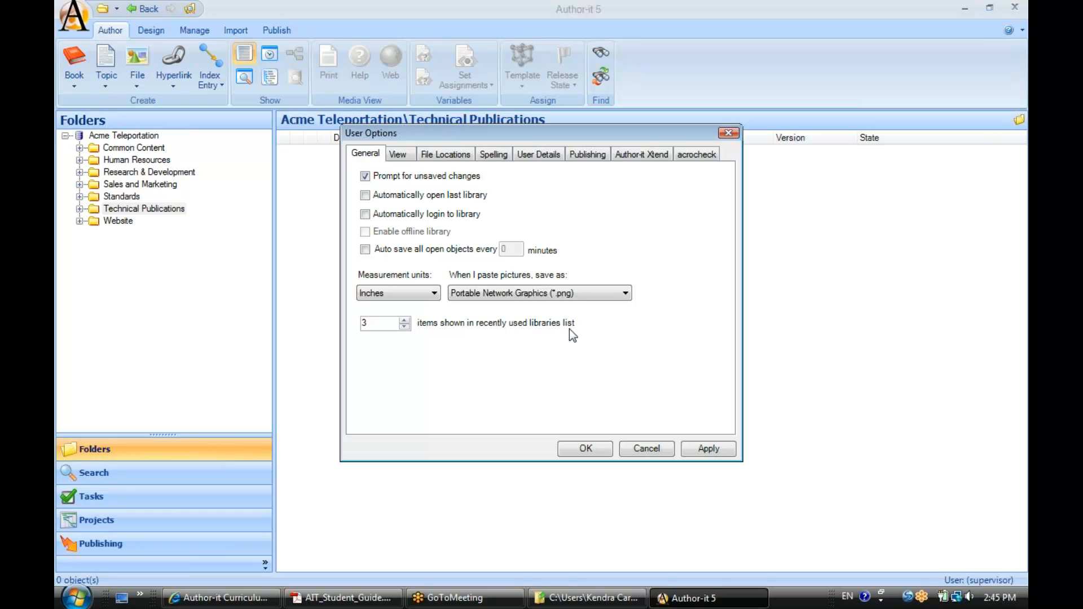
pyautogui.moveTo(599, 302)
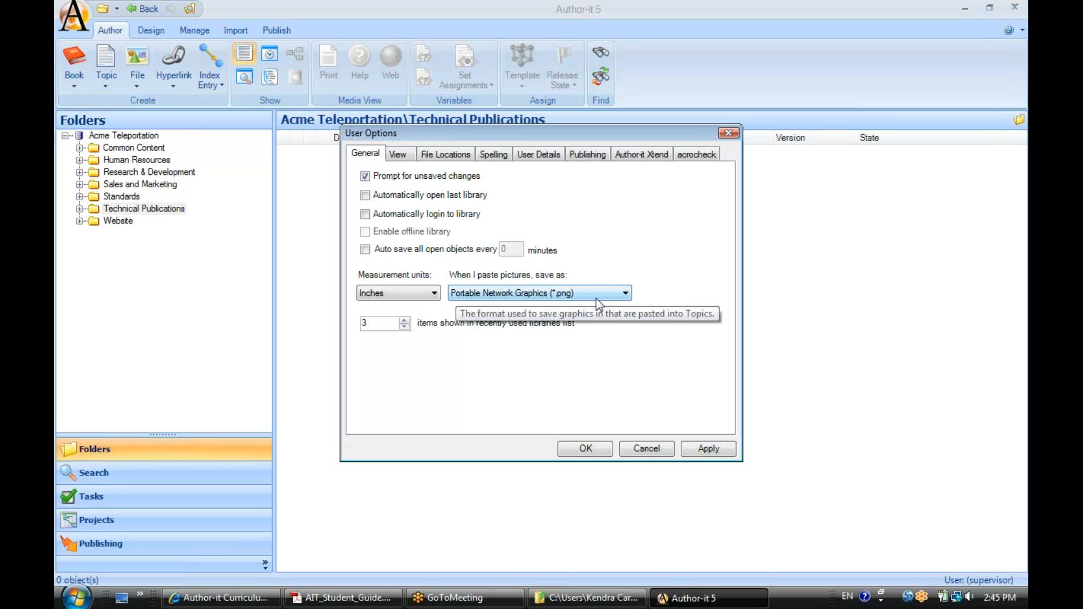
pyautogui.moveTo(598, 312)
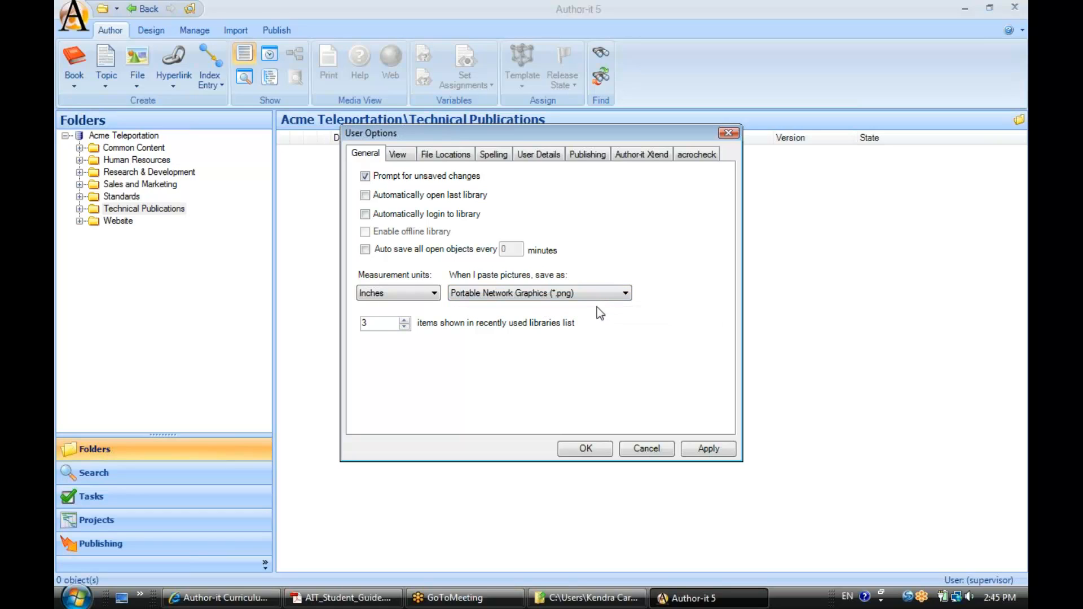
pyautogui.moveTo(365, 157)
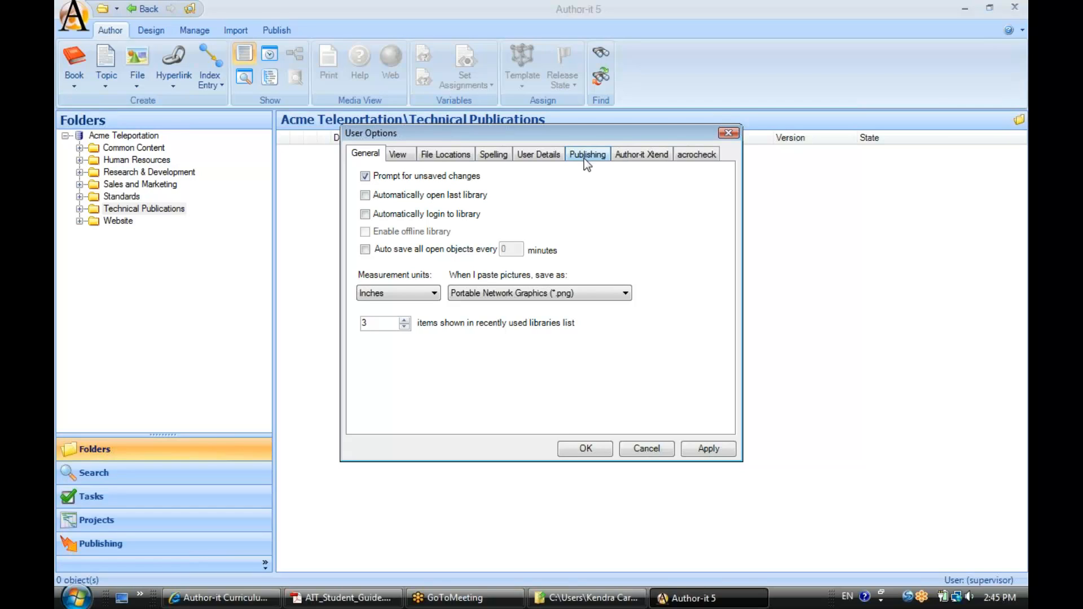
pyautogui.moveTo(632, 154)
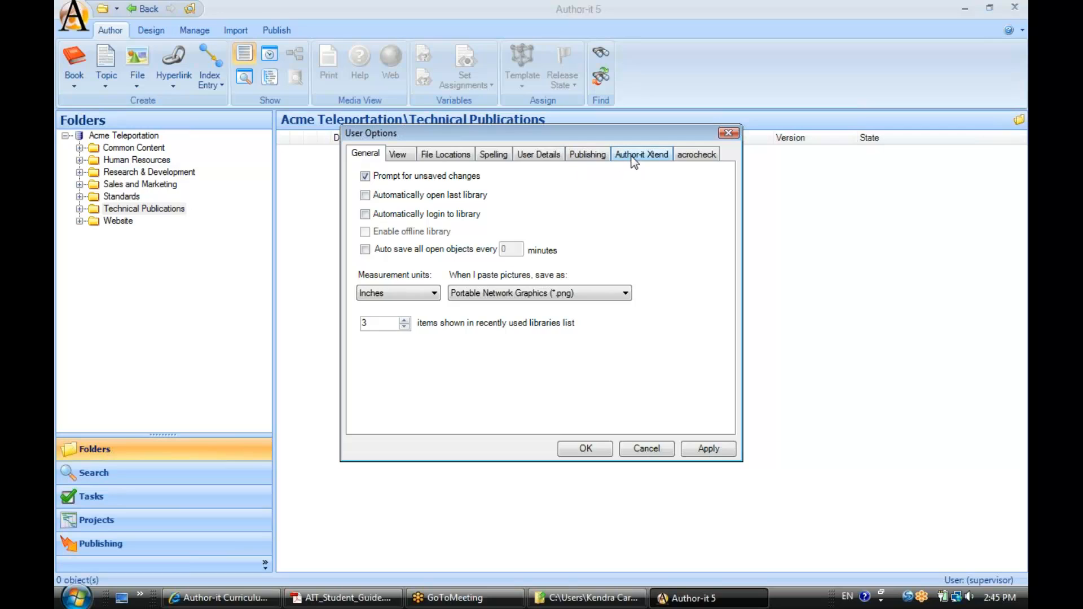
# - Show the Author-it Xtend settings and focus the percentage match threshold field
pyautogui.click(640, 154)
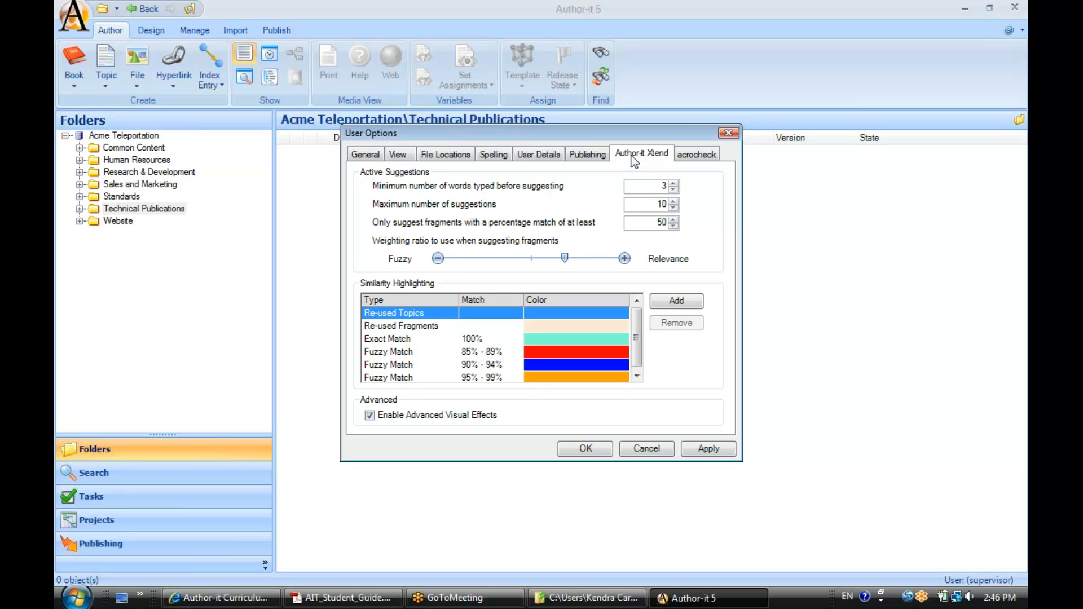
pyautogui.moveTo(626, 164)
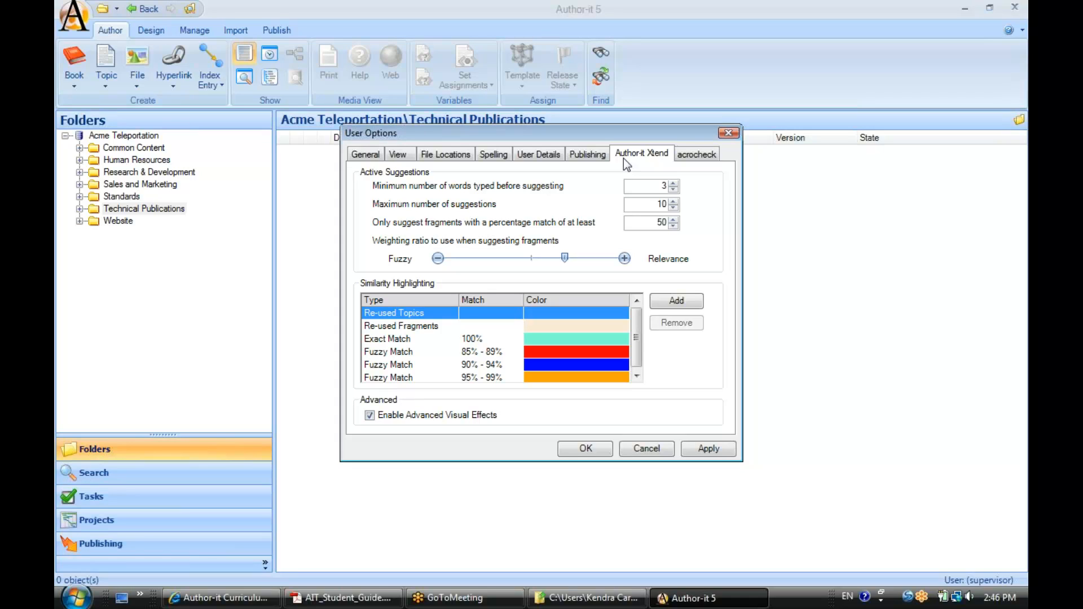
pyautogui.moveTo(618, 155)
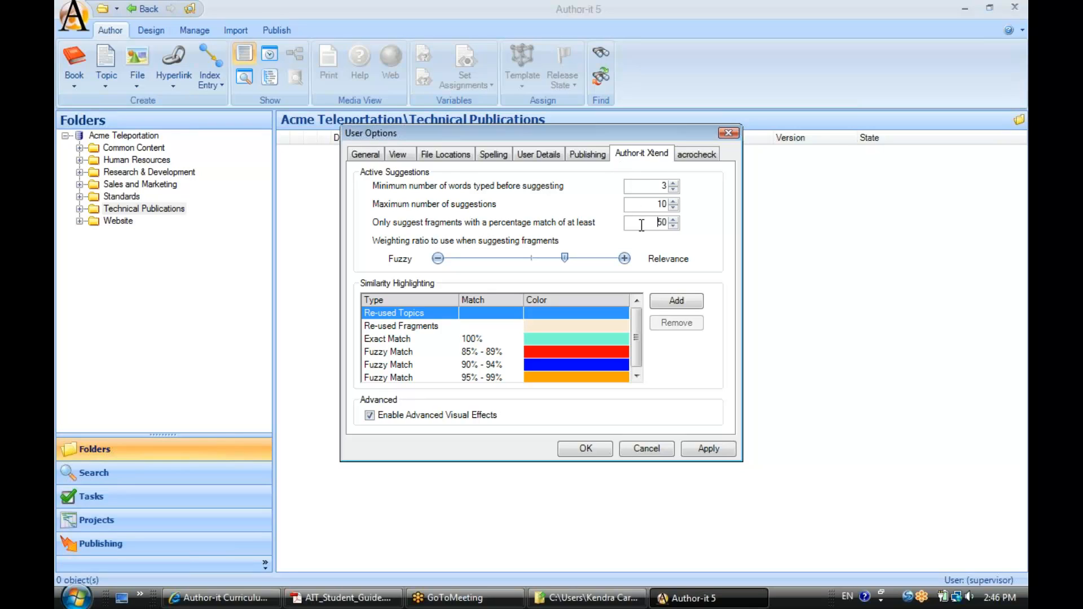
pyautogui.click(696, 153)
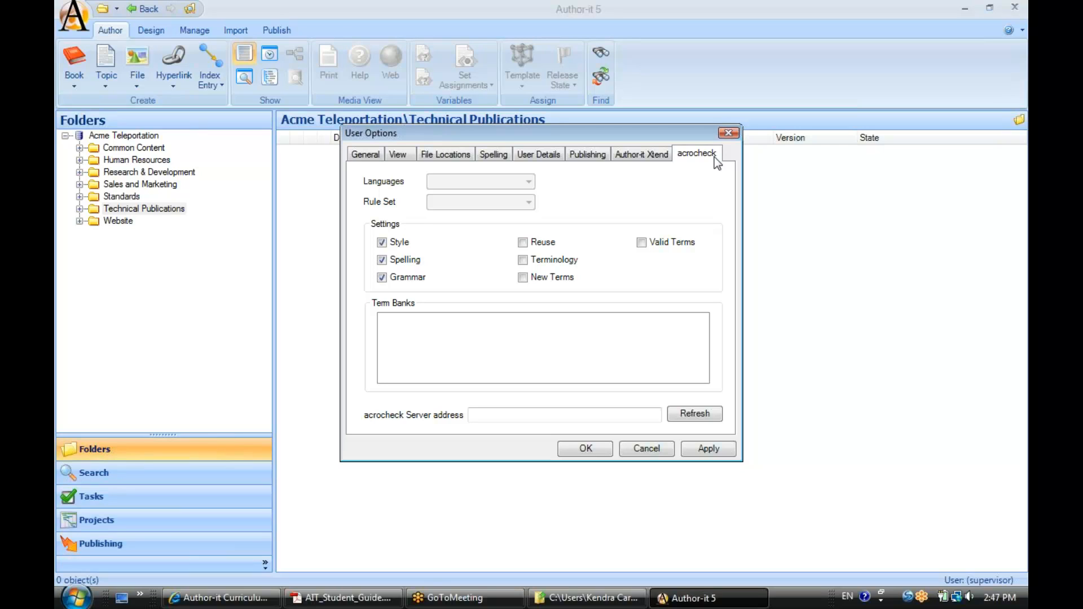
pyautogui.moveTo(724, 163)
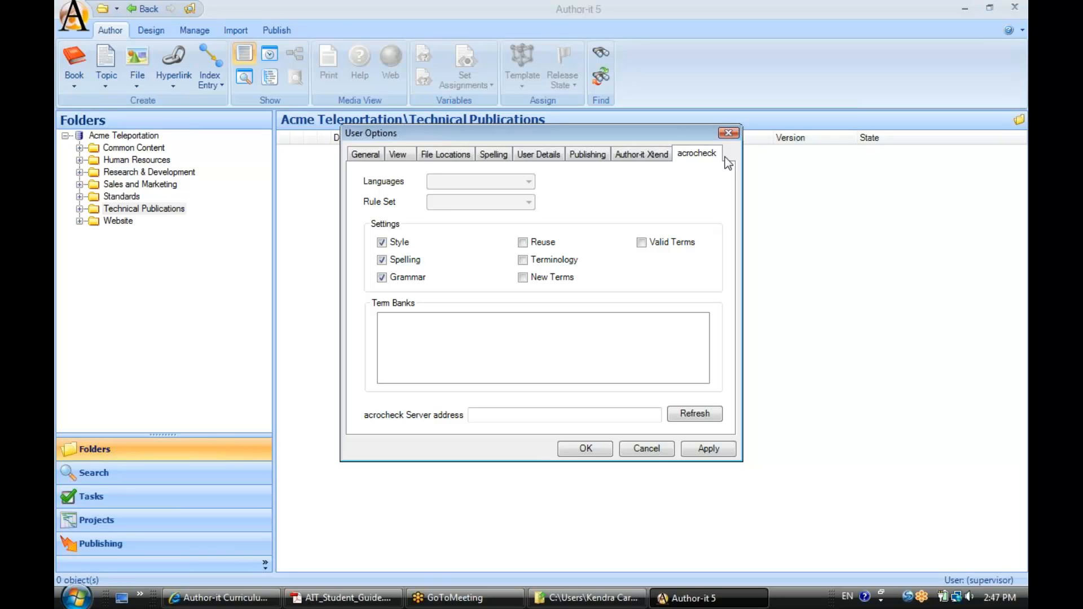
# - Close the User Options window, returning to the Technical Publications folder
pyautogui.click(646, 449)
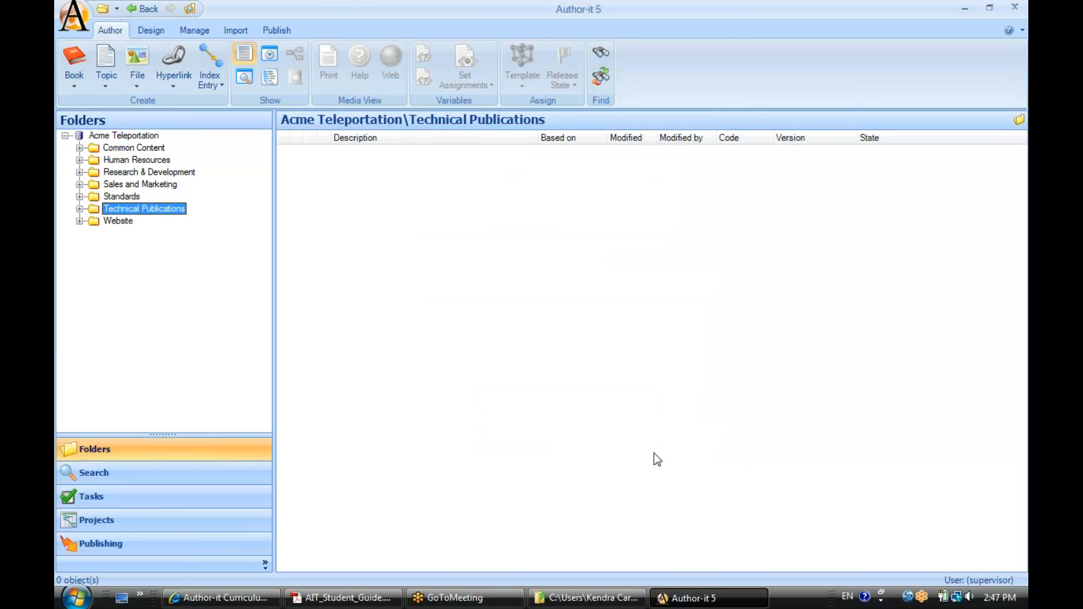
pyautogui.moveTo(267, 299)
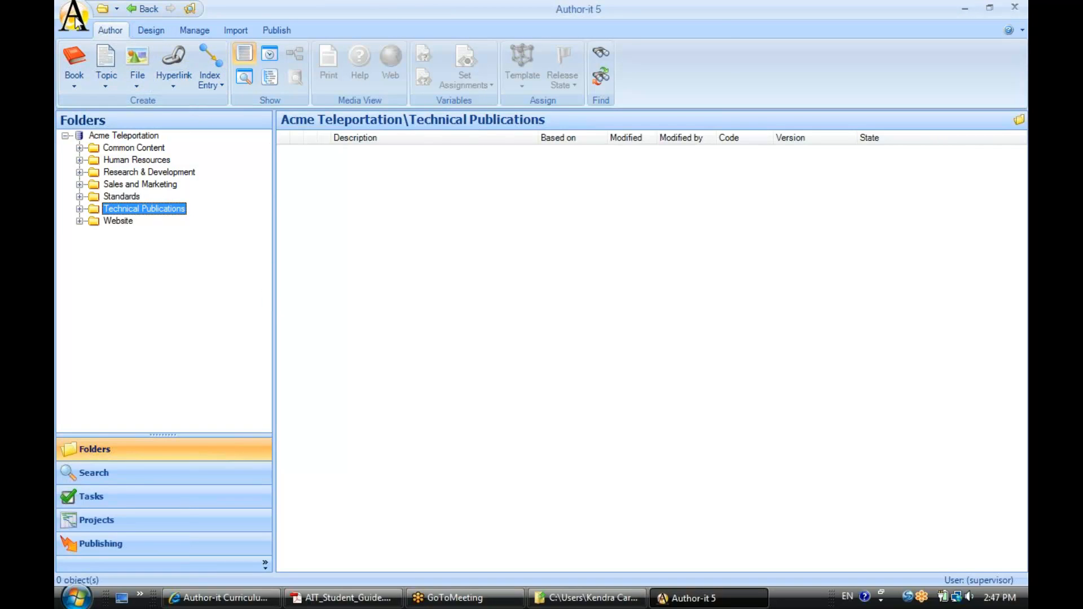
# - Reopen Author-it Options from the logo menu, showing Picas units and JPEG format
pyautogui.click(74, 17)
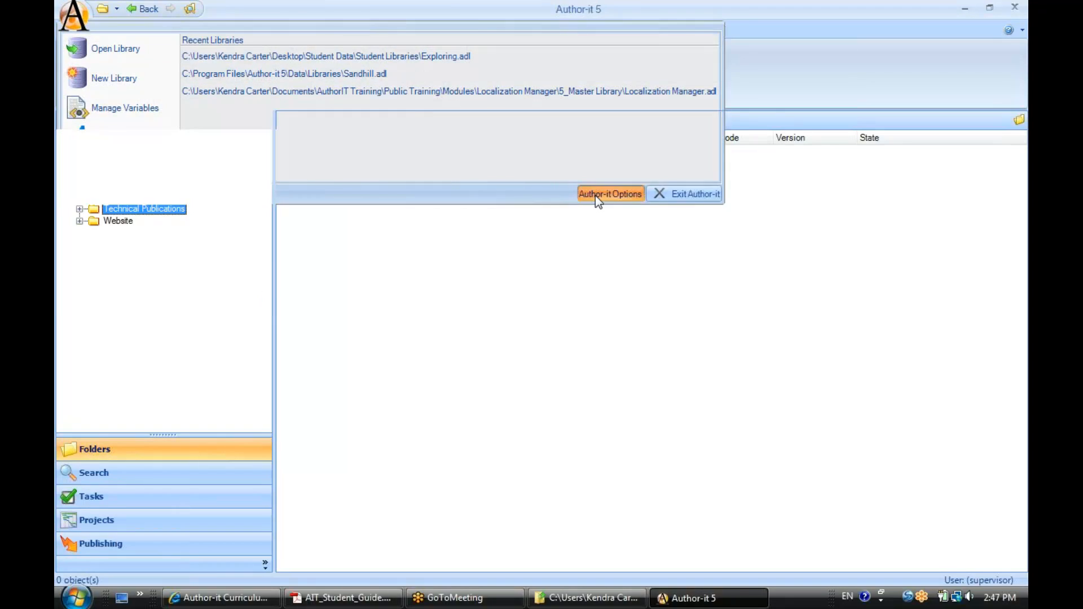
pyautogui.click(610, 193)
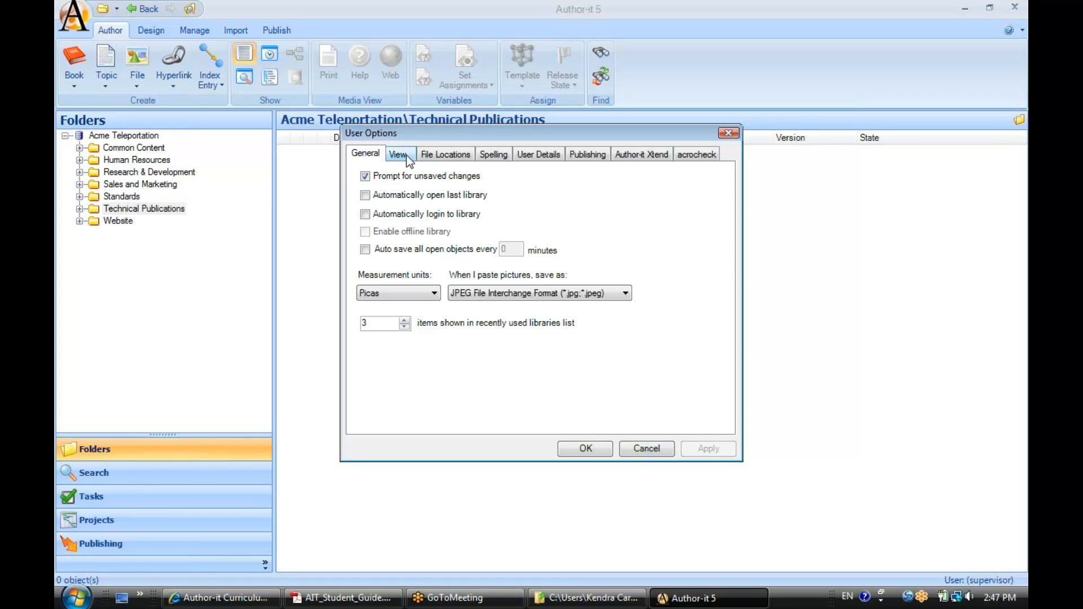
pyautogui.moveTo(628, 154)
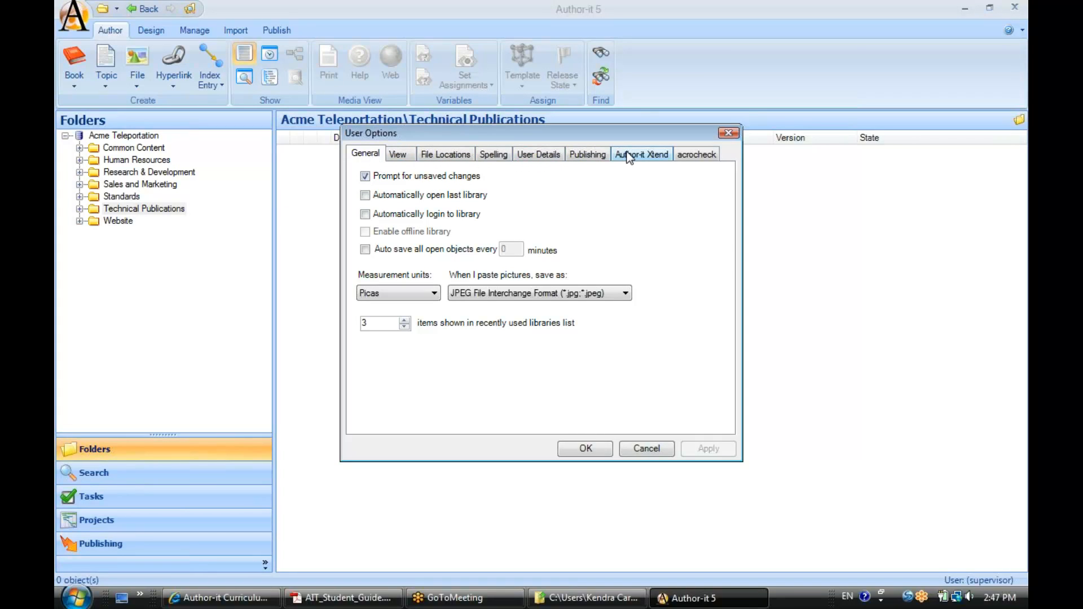
pyautogui.moveTo(622, 203)
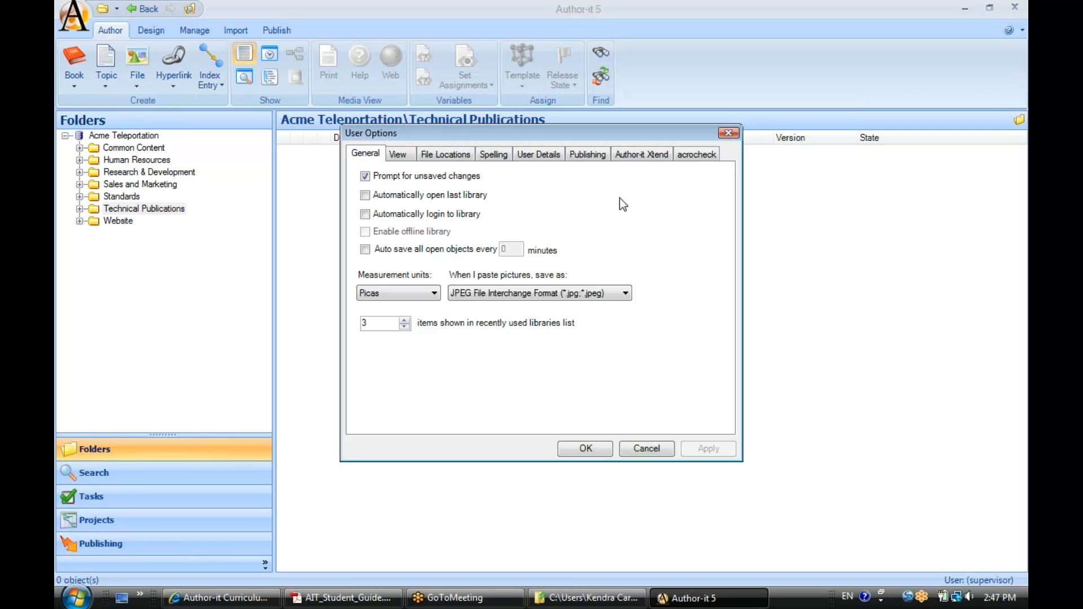